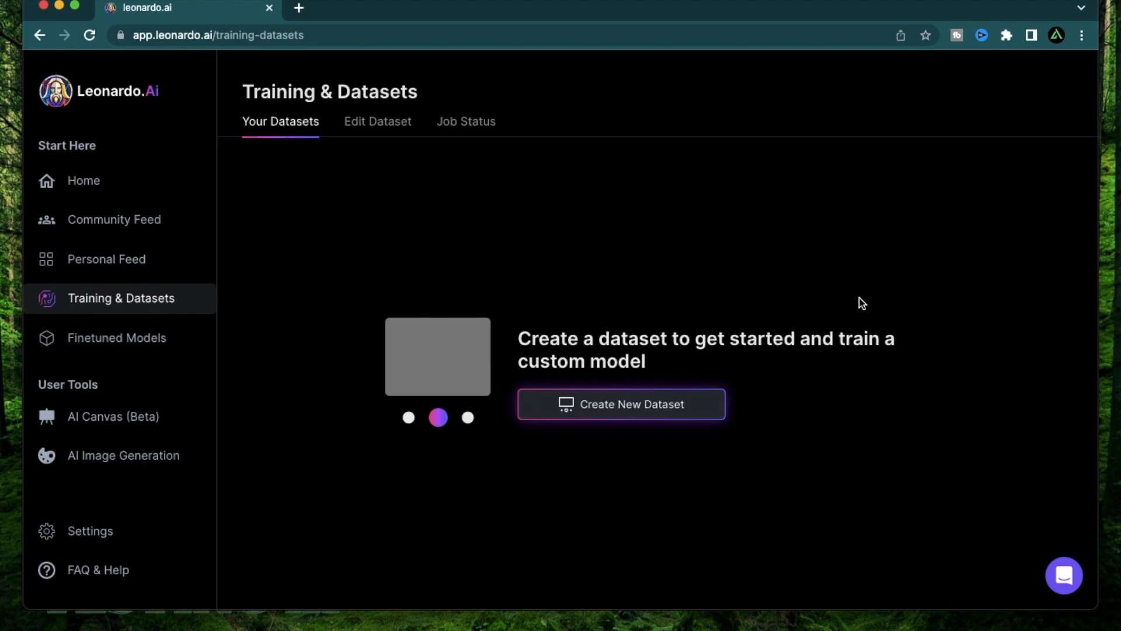
{"action": "mouse_move", "coordinate": [120, 250]}
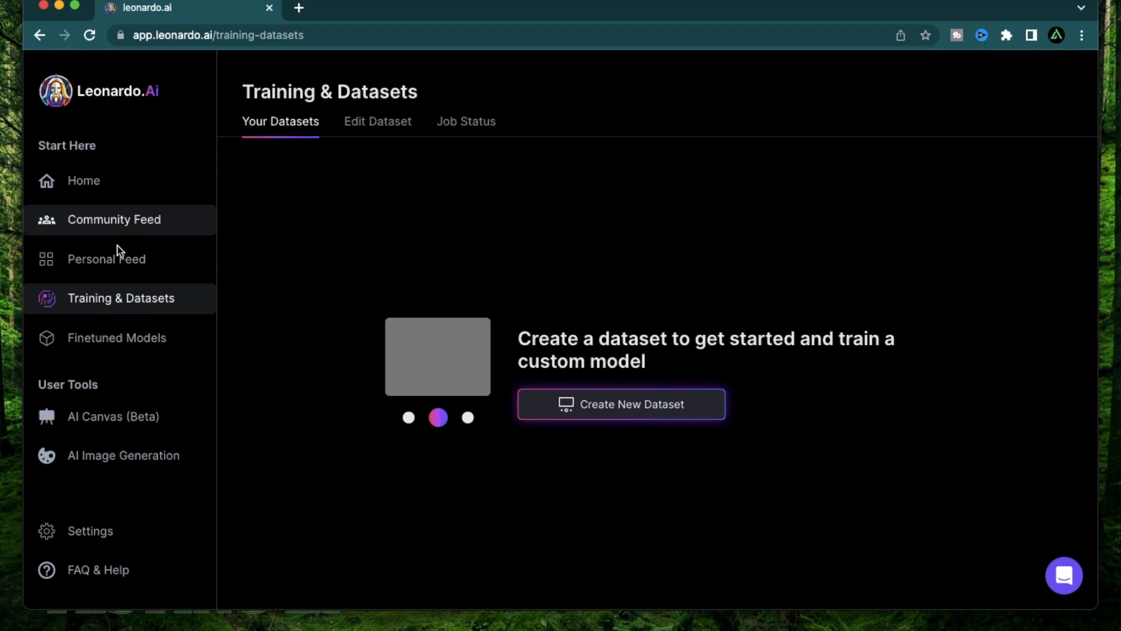
{"action": "mouse_move", "coordinate": [338, 227]}
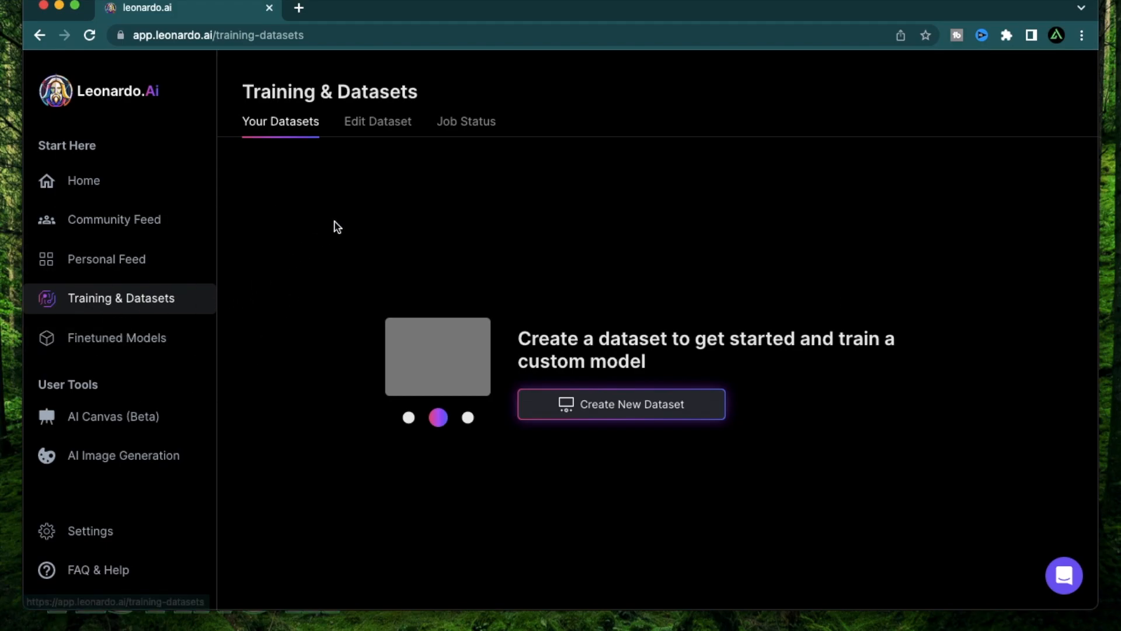
Browse the Community Models gallery within the Finetuned Models area.
{"action": "left_click", "coordinate": [117, 336]}
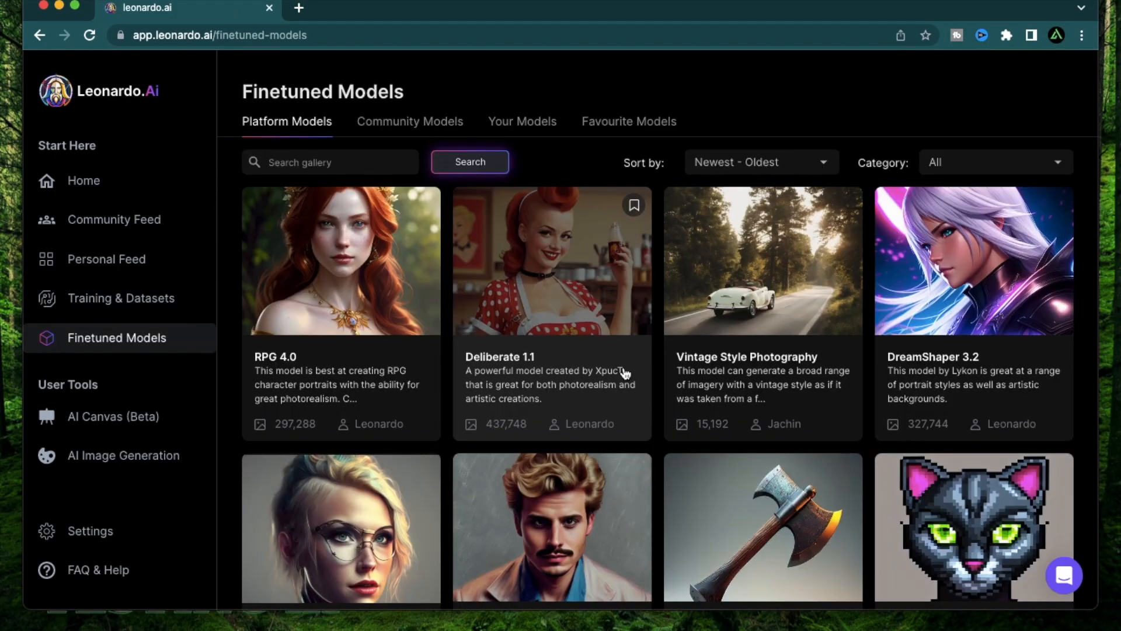
{"action": "mouse_move", "coordinate": [651, 436]}
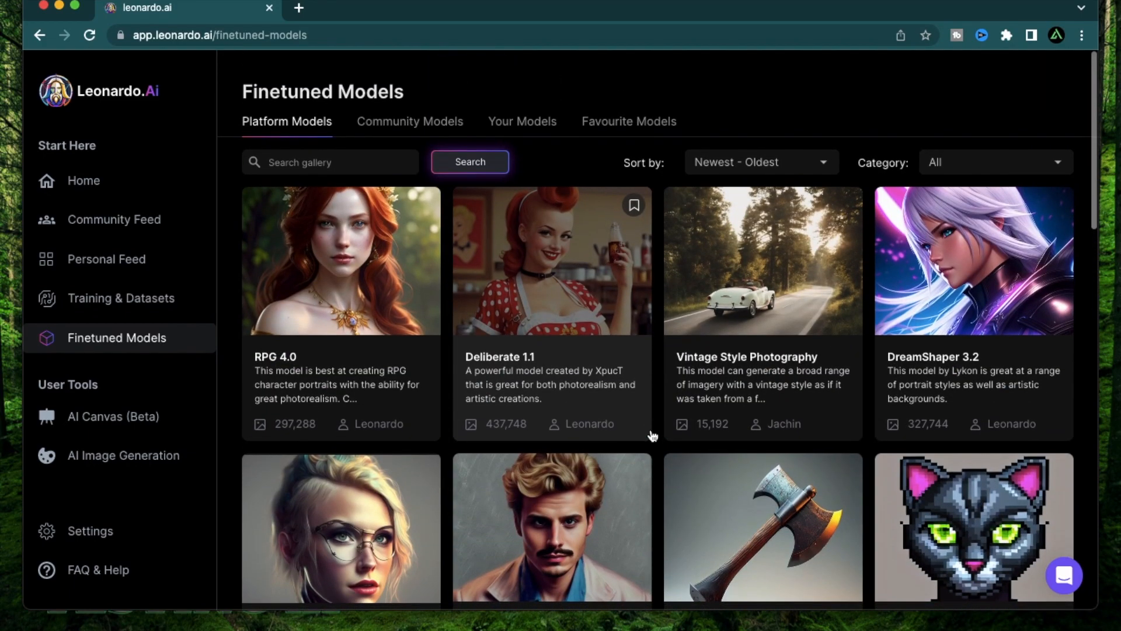
{"action": "mouse_move", "coordinate": [591, 108]}
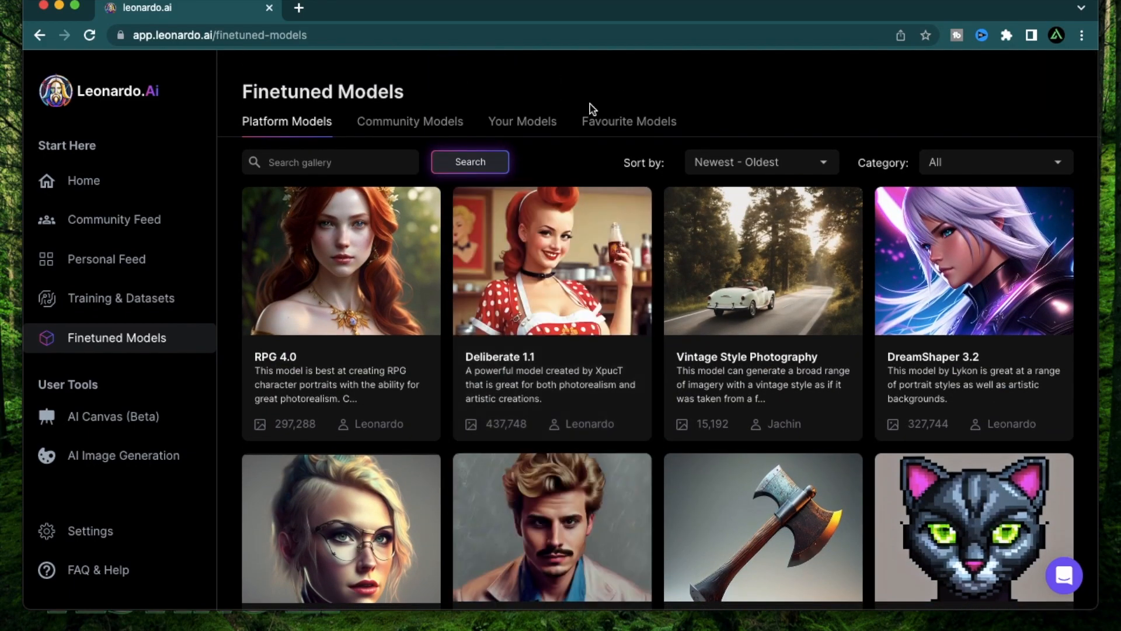
{"action": "mouse_move", "coordinate": [269, 85]}
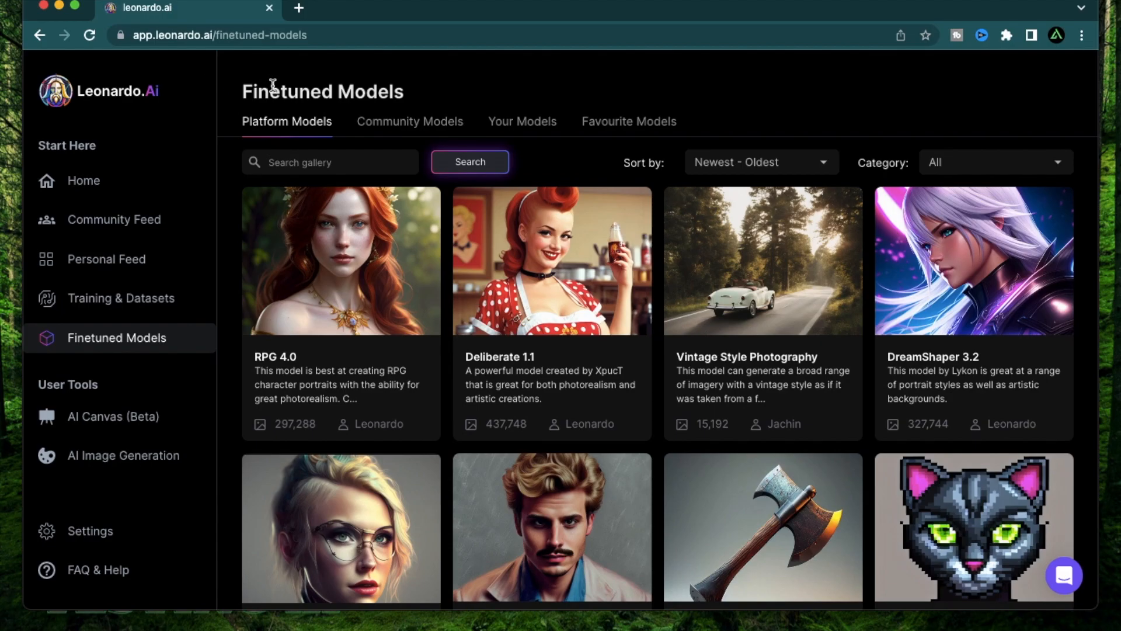
{"action": "left_click", "coordinate": [410, 120]}
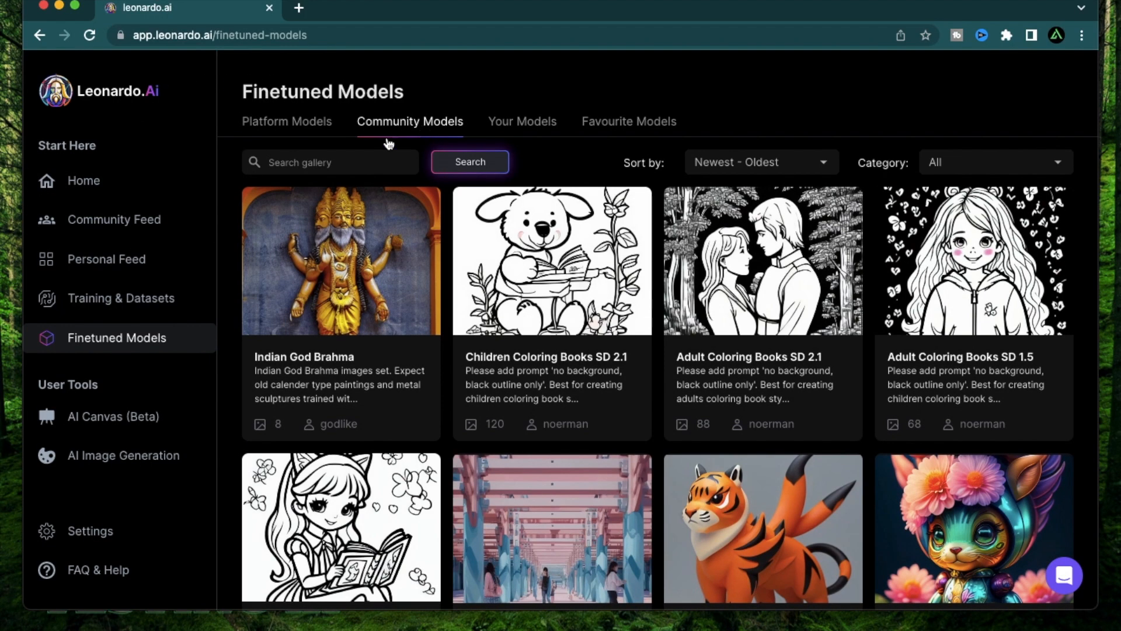
{"action": "scroll", "scroll_direction": "down", "scroll_amount": 3}
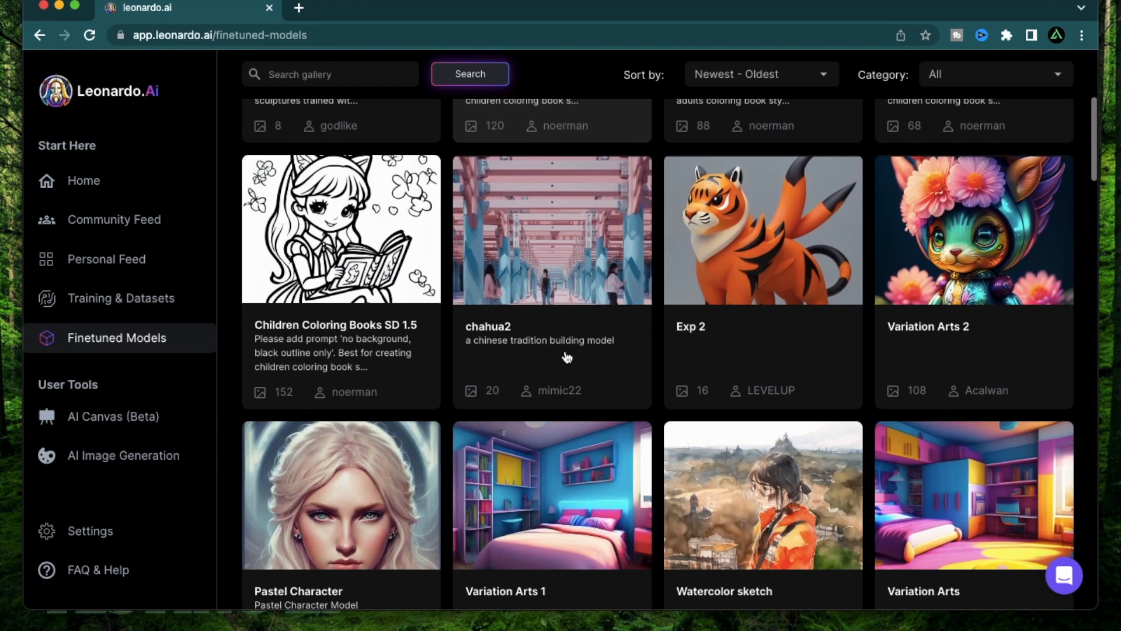
{"action": "scroll", "scroll_direction": "down", "scroll_amount": 3}
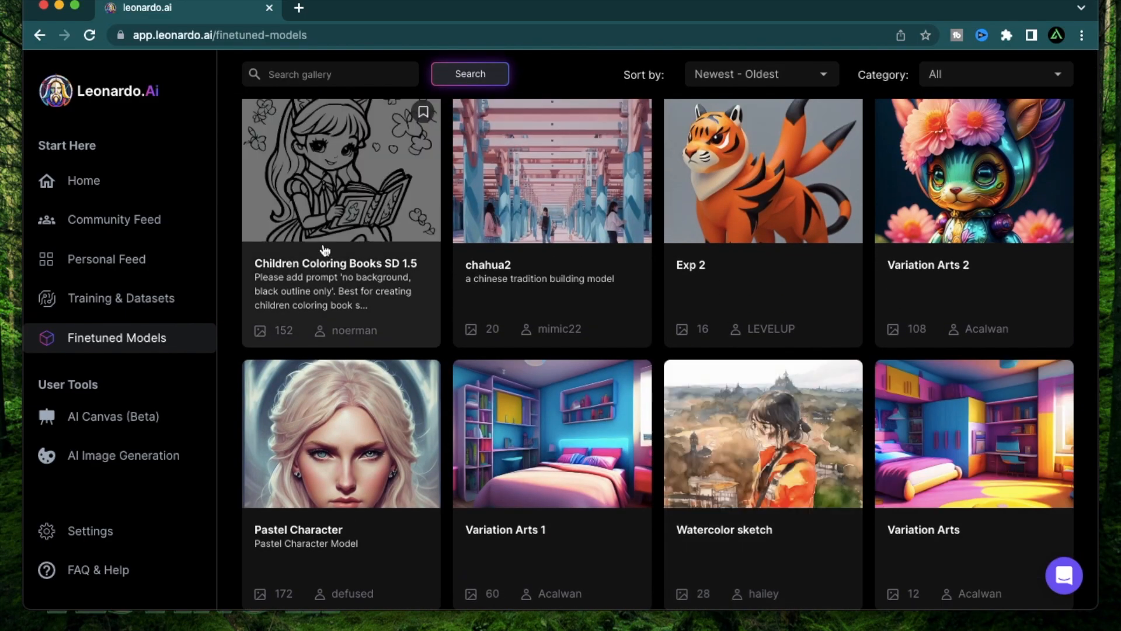
Review the finetuning Getting Started guide's recommended image counts for a dataset.
{"action": "left_click", "coordinate": [120, 298]}
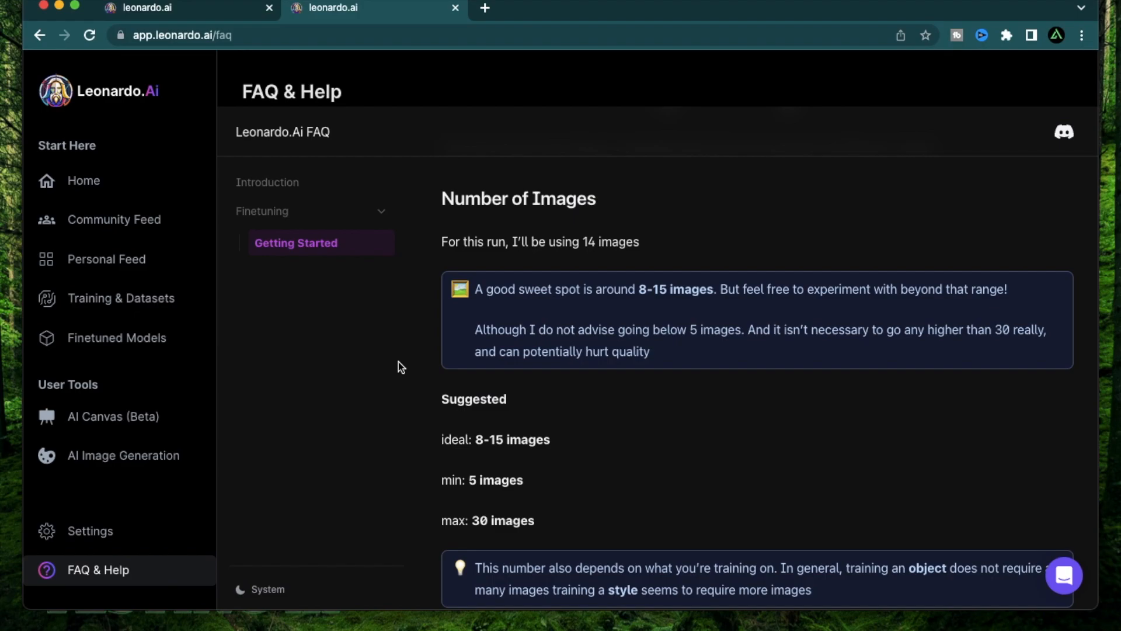
{"action": "scroll", "scroll_direction": "down", "scroll_amount": 3}
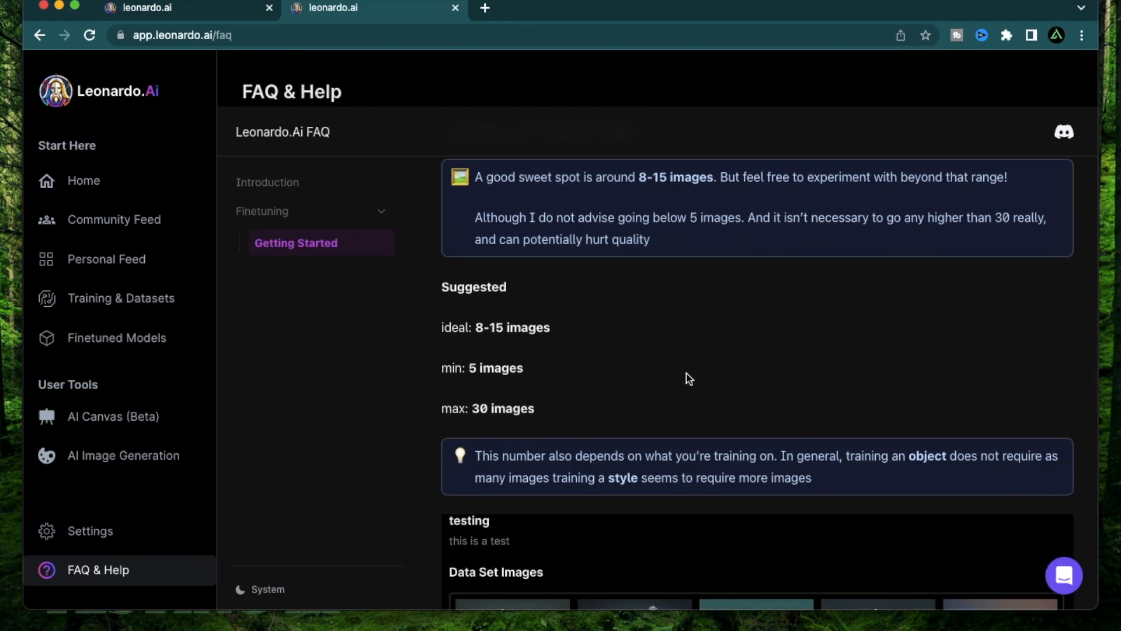
{"action": "mouse_move", "coordinate": [478, 331]}
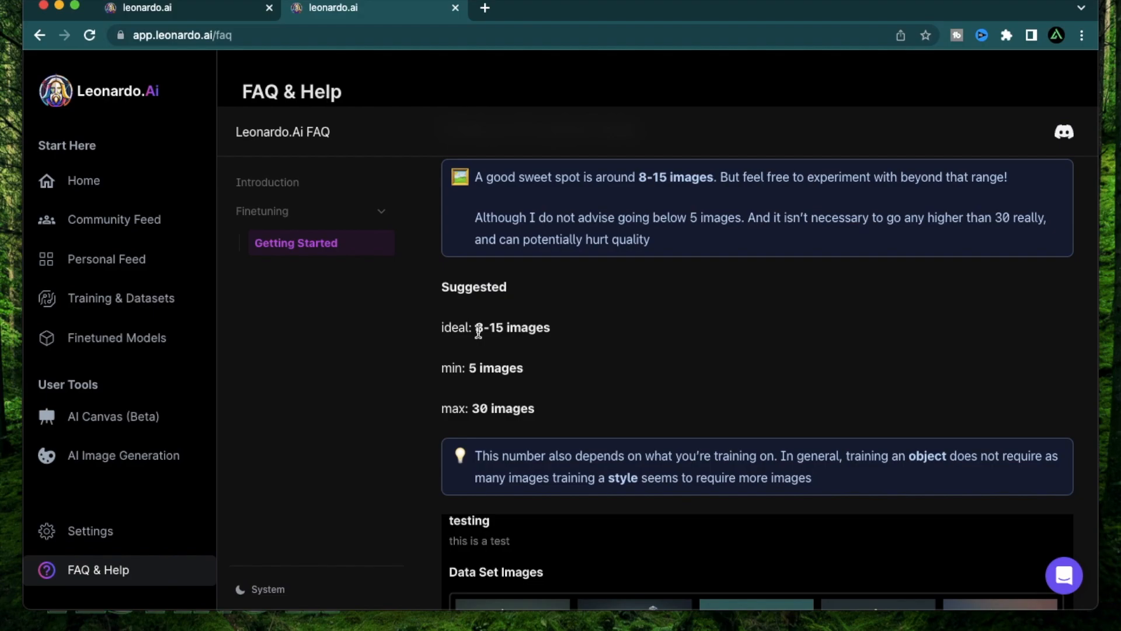
{"action": "mouse_move", "coordinate": [478, 368]}
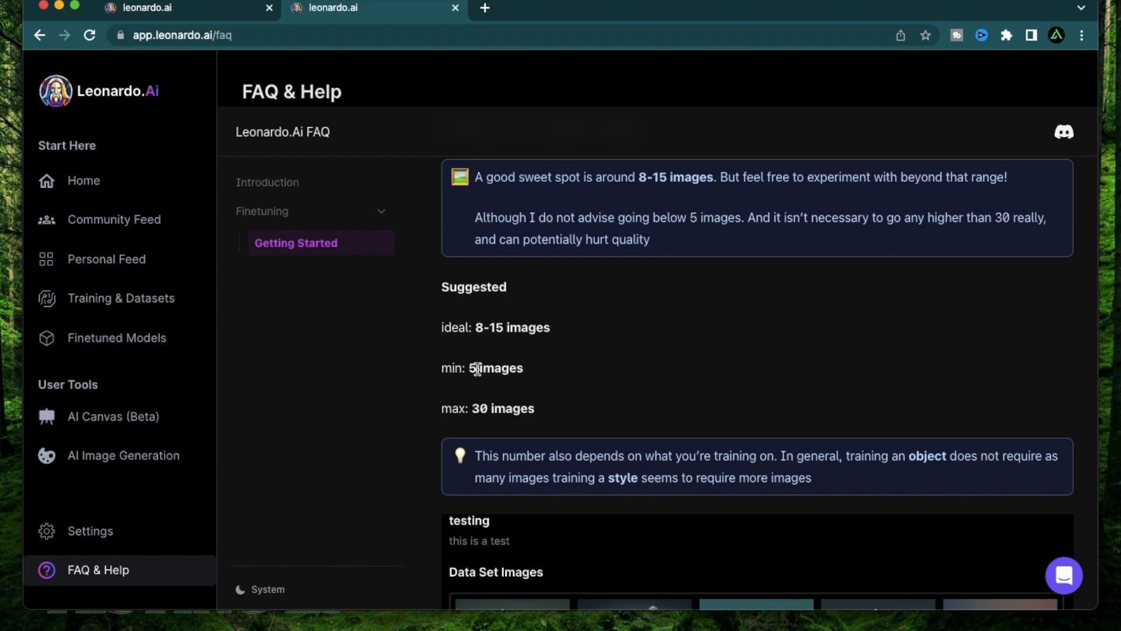
{"action": "scroll", "scroll_direction": "down", "scroll_amount": 3}
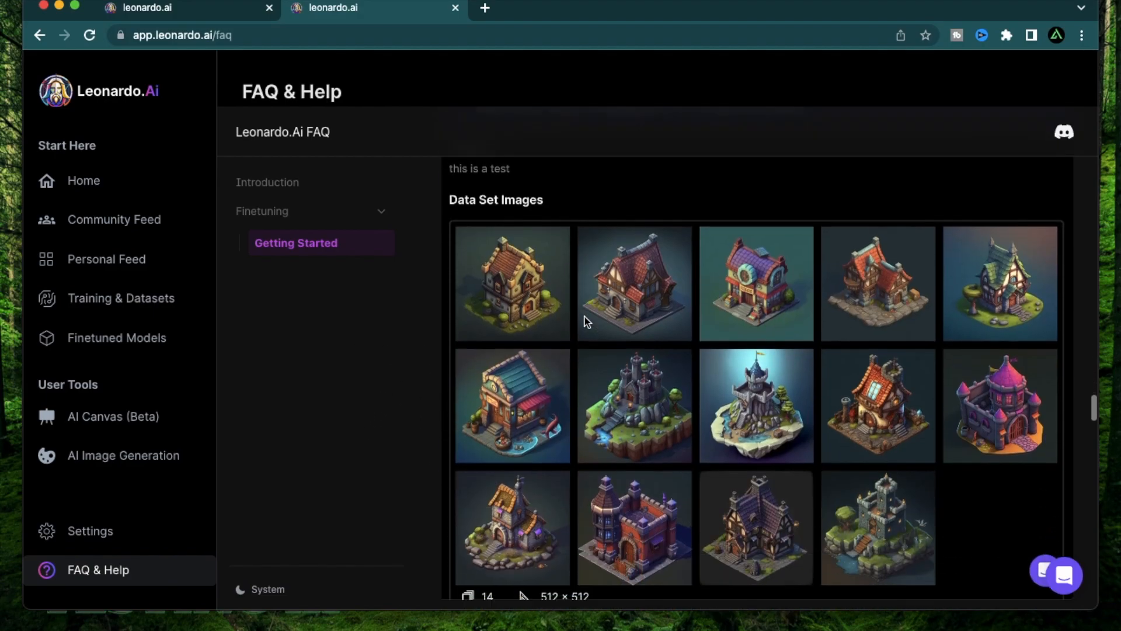
{"action": "scroll", "scroll_direction": "down", "scroll_amount": 3}
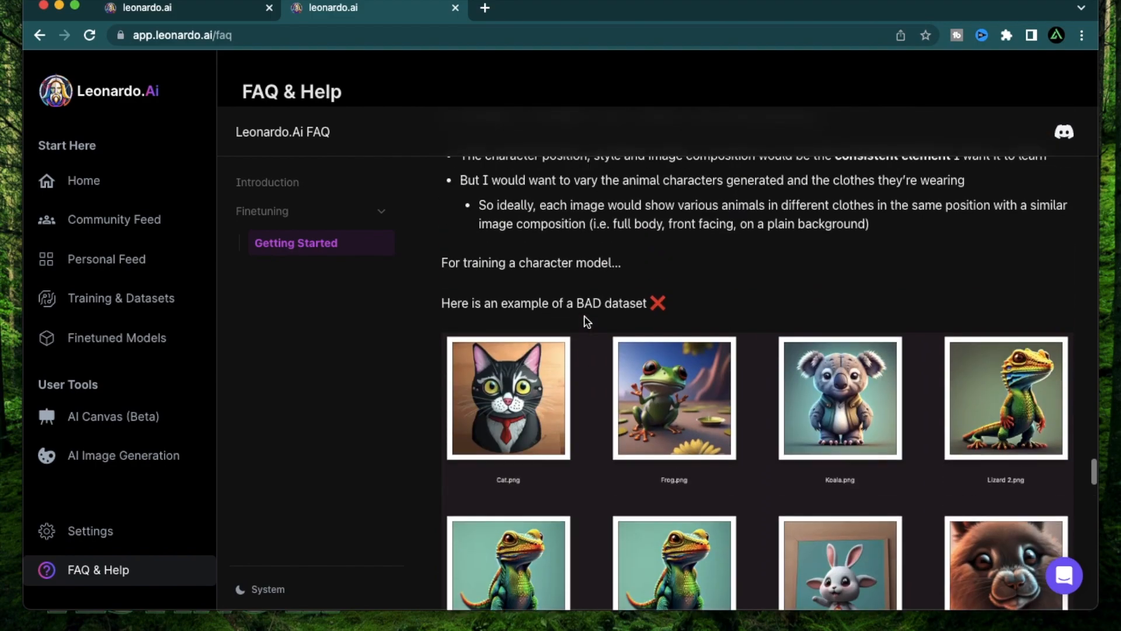
{"action": "scroll", "scroll_direction": "down", "scroll_amount": 3}
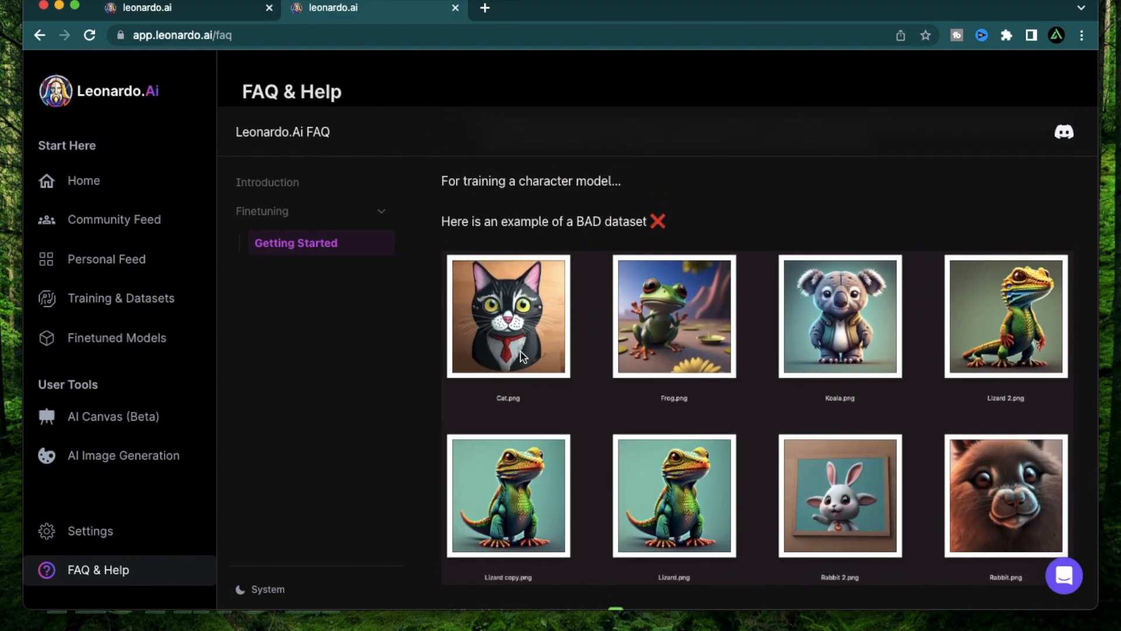
{"action": "mouse_move", "coordinate": [859, 414]}
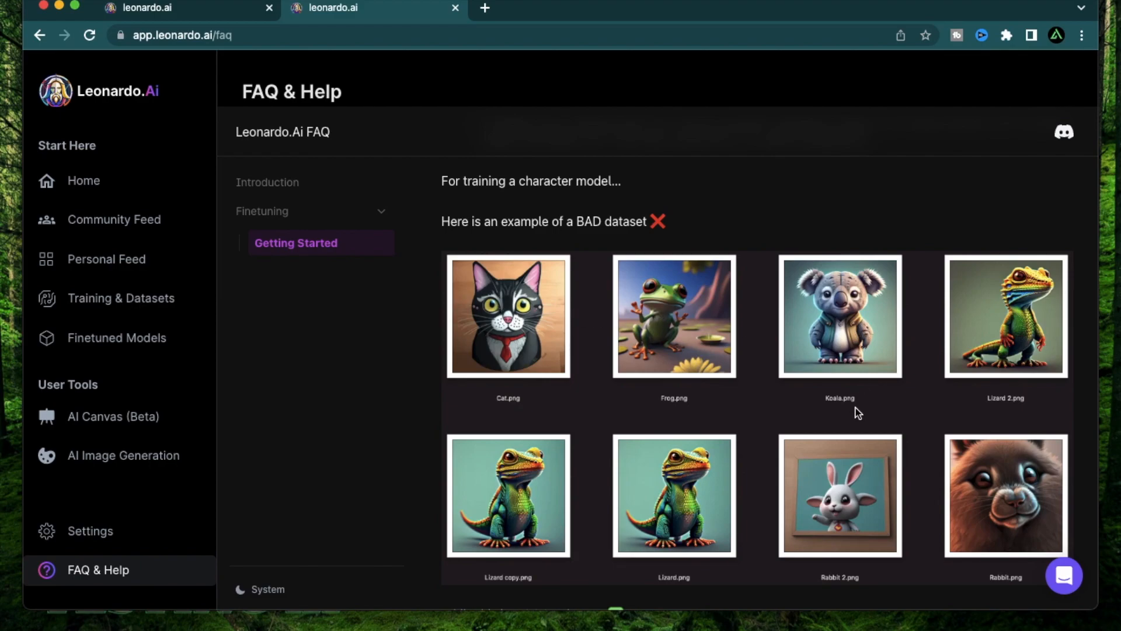
{"action": "mouse_move", "coordinate": [909, 351]}
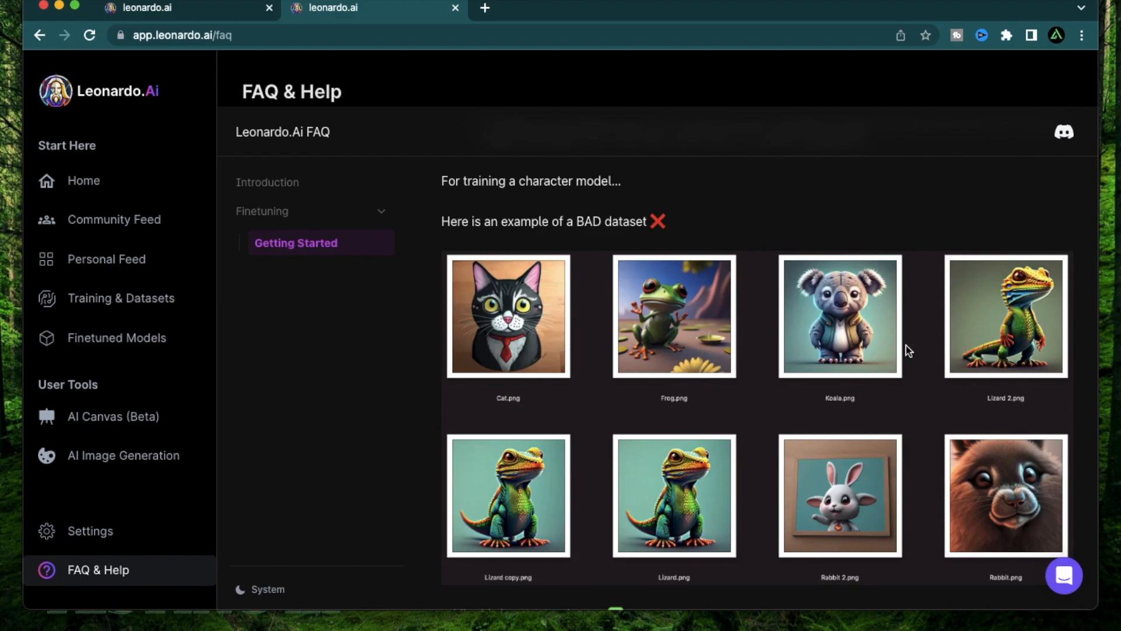
{"action": "mouse_move", "coordinate": [1001, 314]}
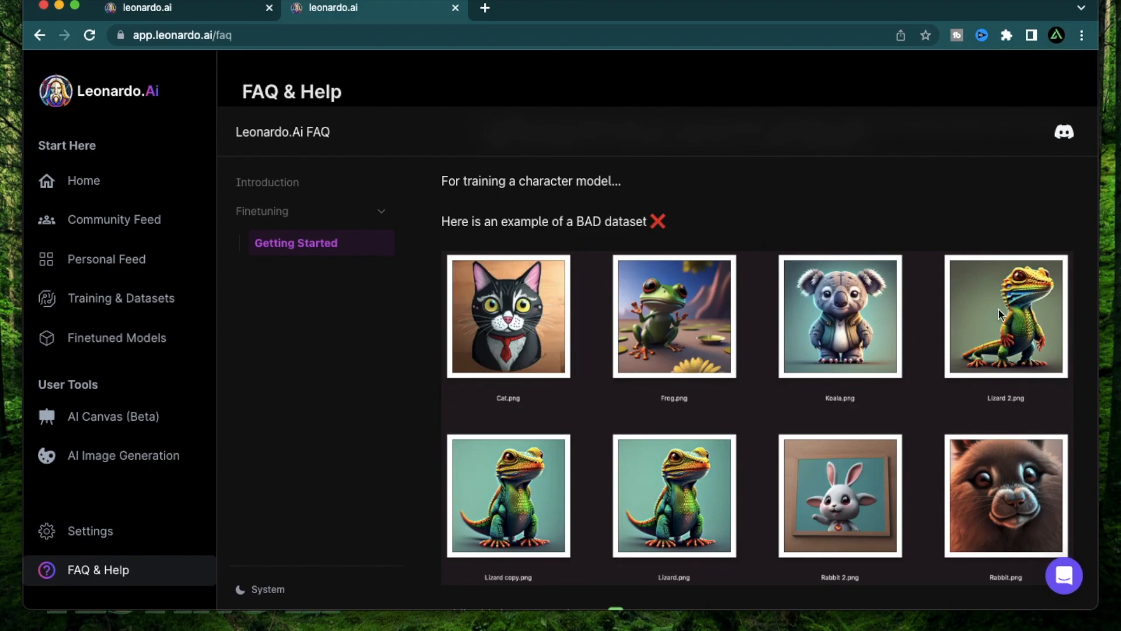
Review the guide's bad versus good character dataset examples.
{"action": "scroll", "scroll_direction": "down", "scroll_amount": 3}
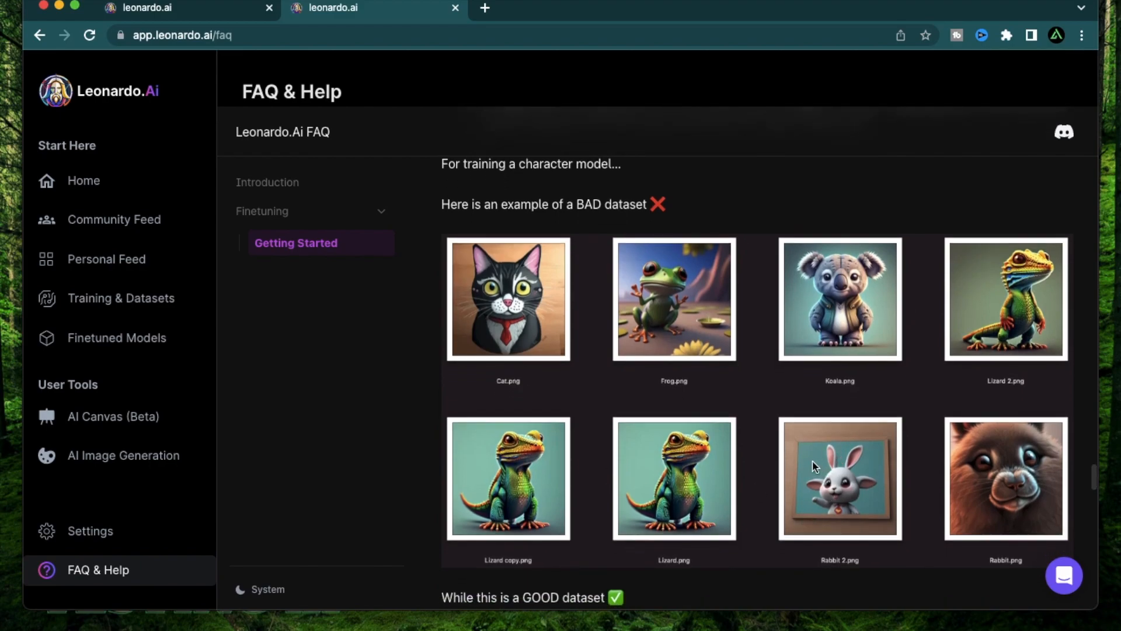
{"action": "mouse_move", "coordinate": [987, 469]}
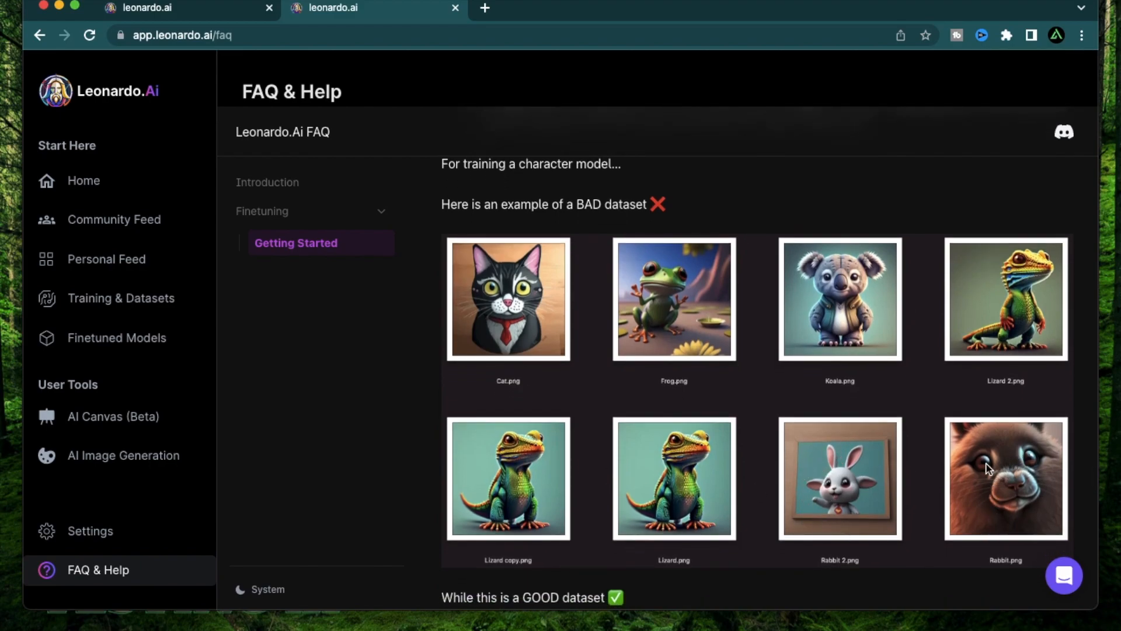
{"action": "mouse_move", "coordinate": [784, 290]}
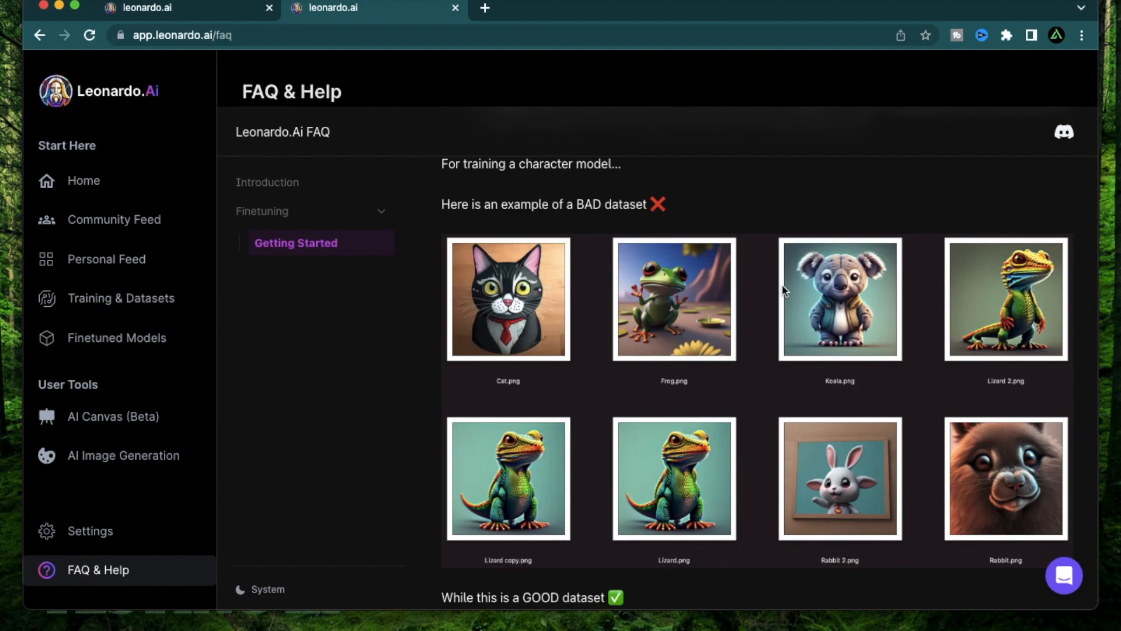
{"action": "mouse_move", "coordinate": [778, 388]}
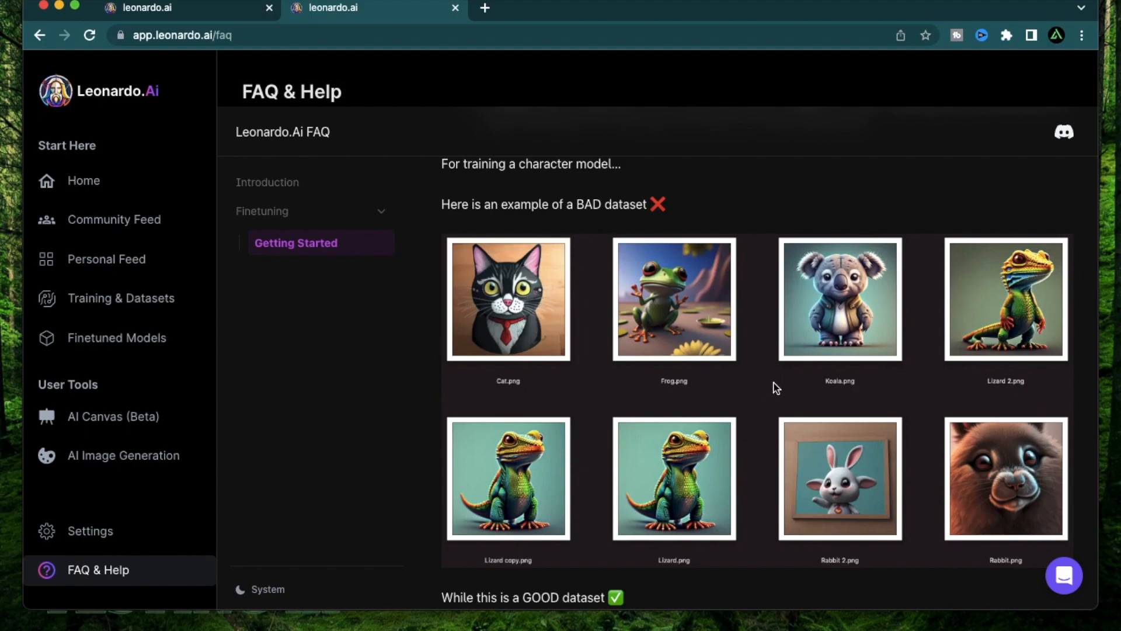
{"action": "scroll", "scroll_direction": "down", "scroll_amount": 3}
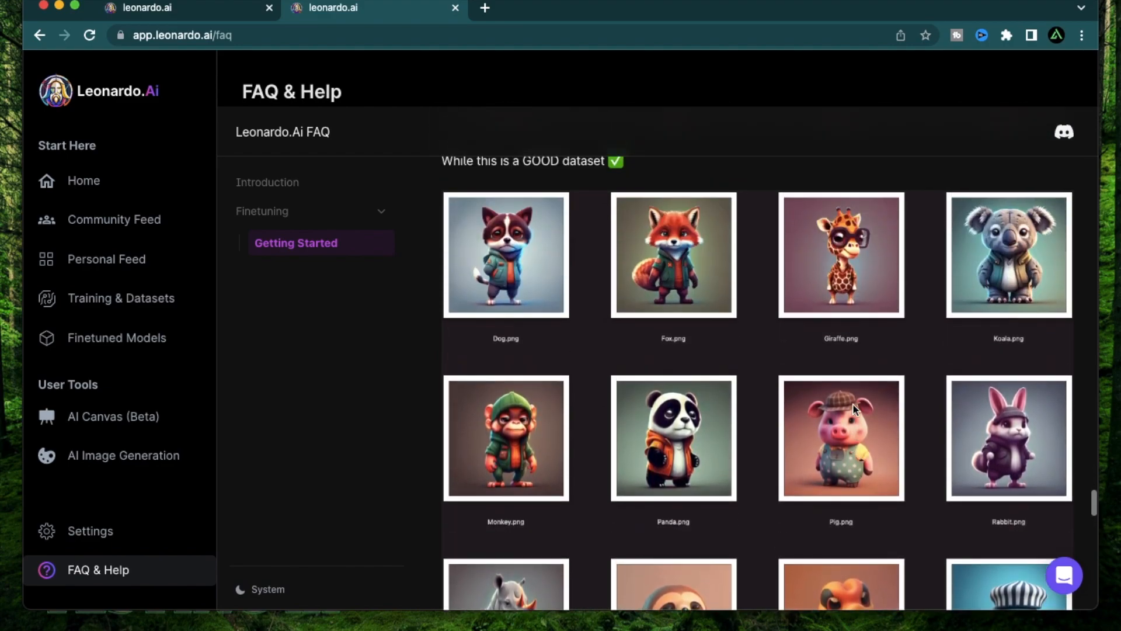
{"action": "scroll", "scroll_direction": "down", "scroll_amount": 3}
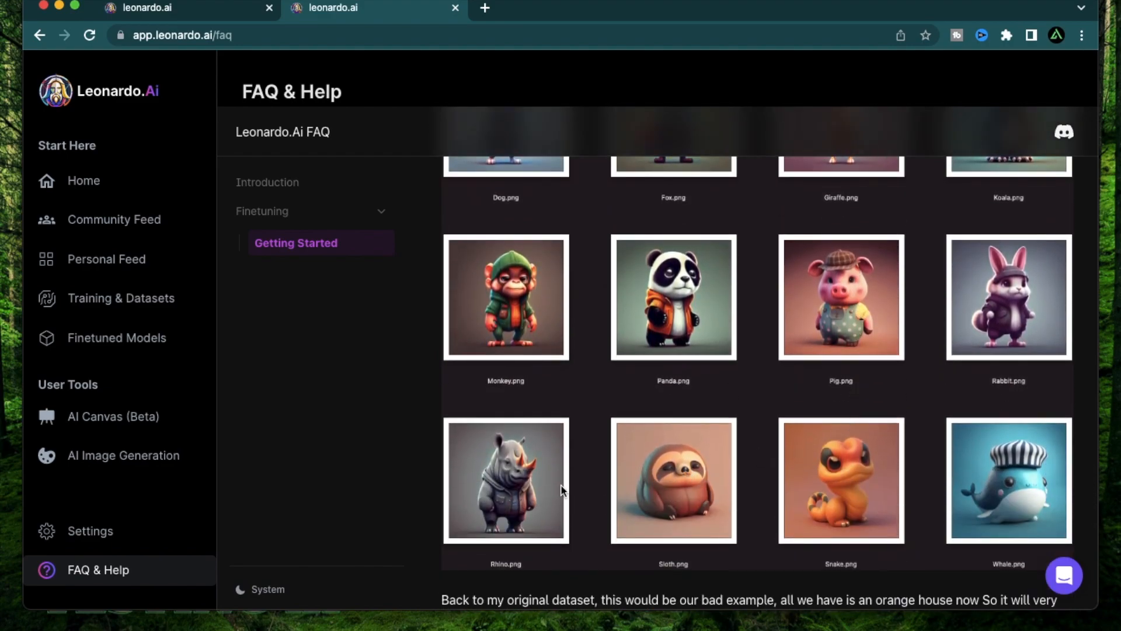
{"action": "mouse_move", "coordinate": [578, 350]}
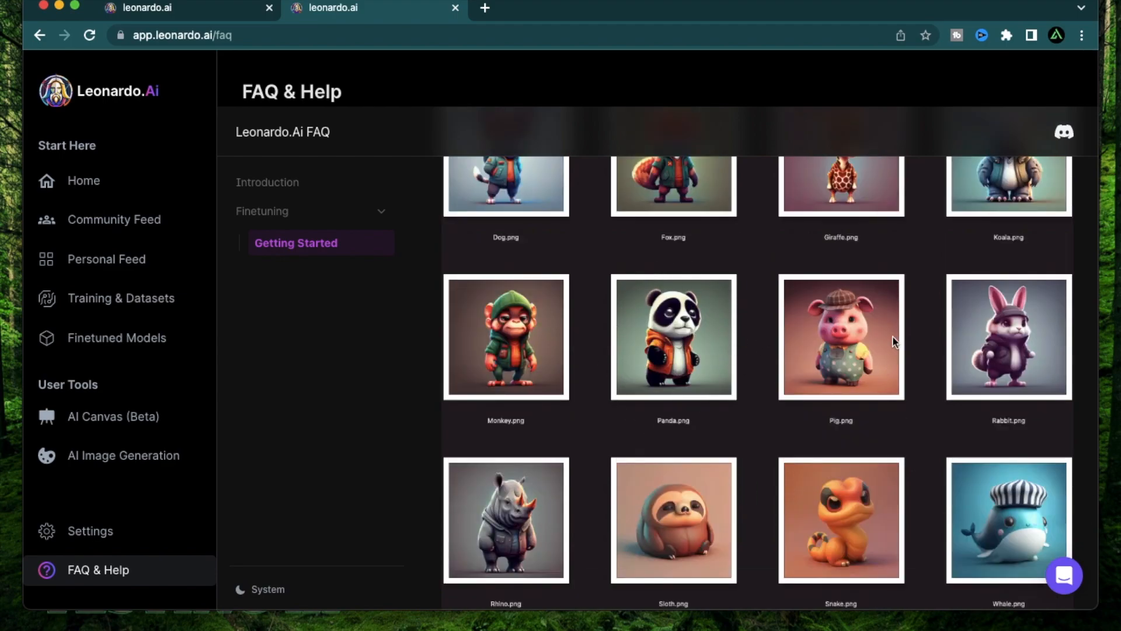
{"action": "scroll", "scroll_direction": "down", "scroll_amount": 3}
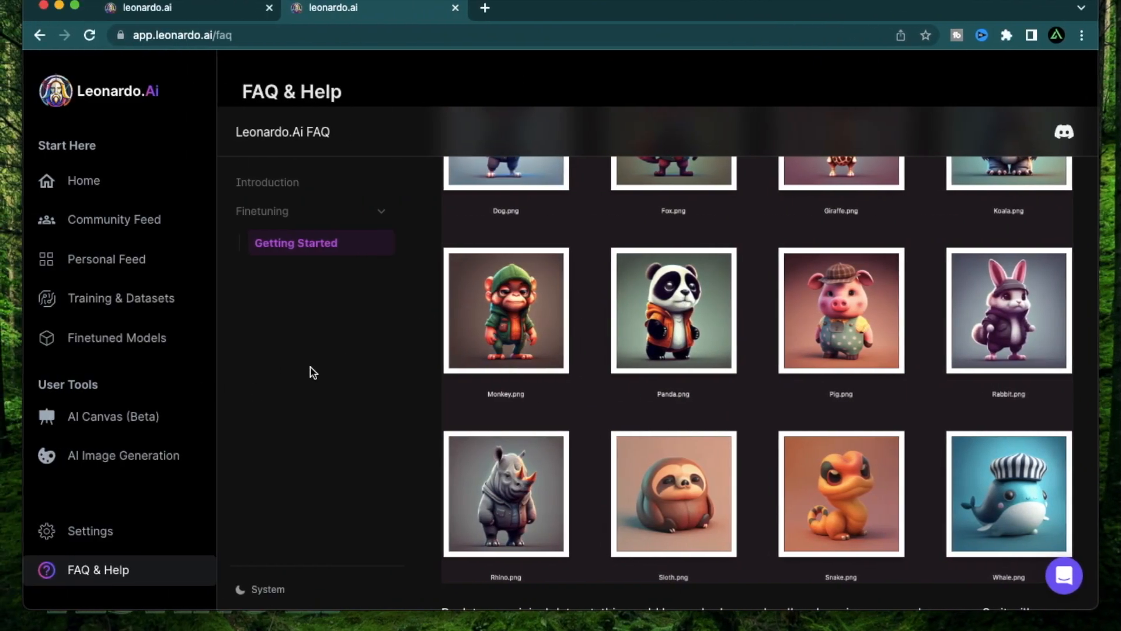
Create a dataset named 'Golden statues' holding the ten golden statue images.
{"action": "left_click", "coordinate": [121, 298]}
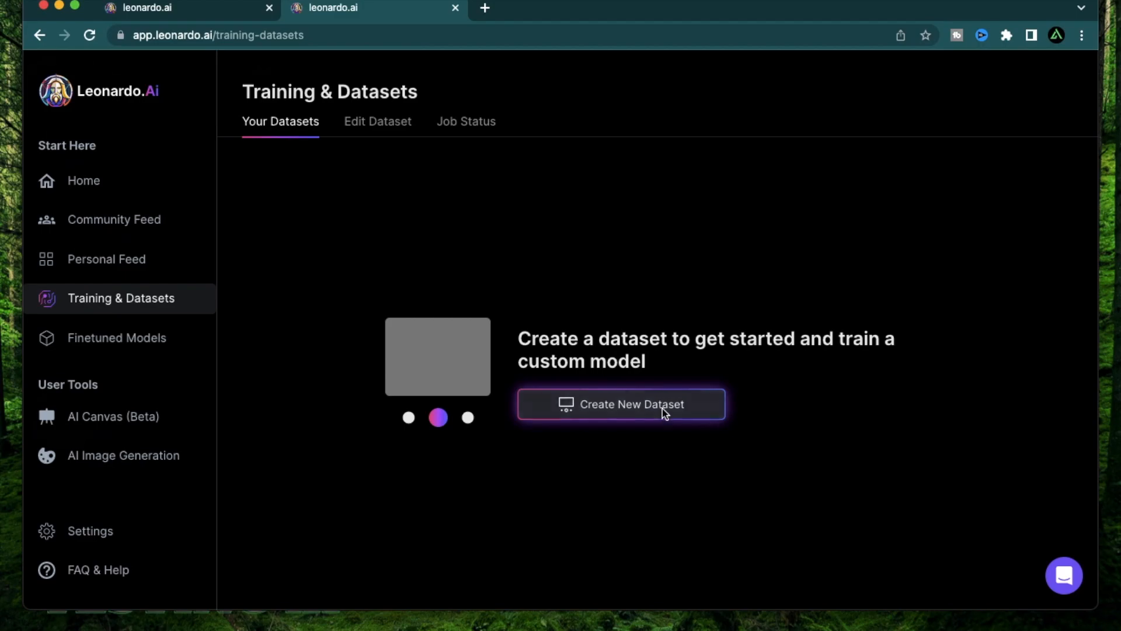
{"action": "left_click", "coordinate": [619, 403]}
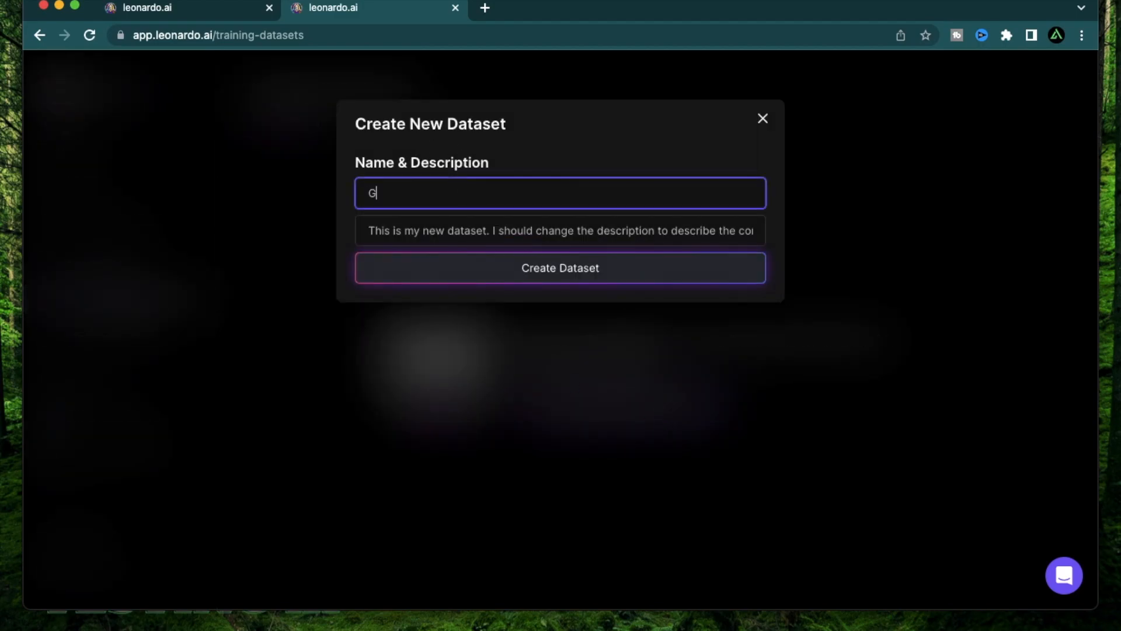
{"action": "type", "text": "olden statues"}
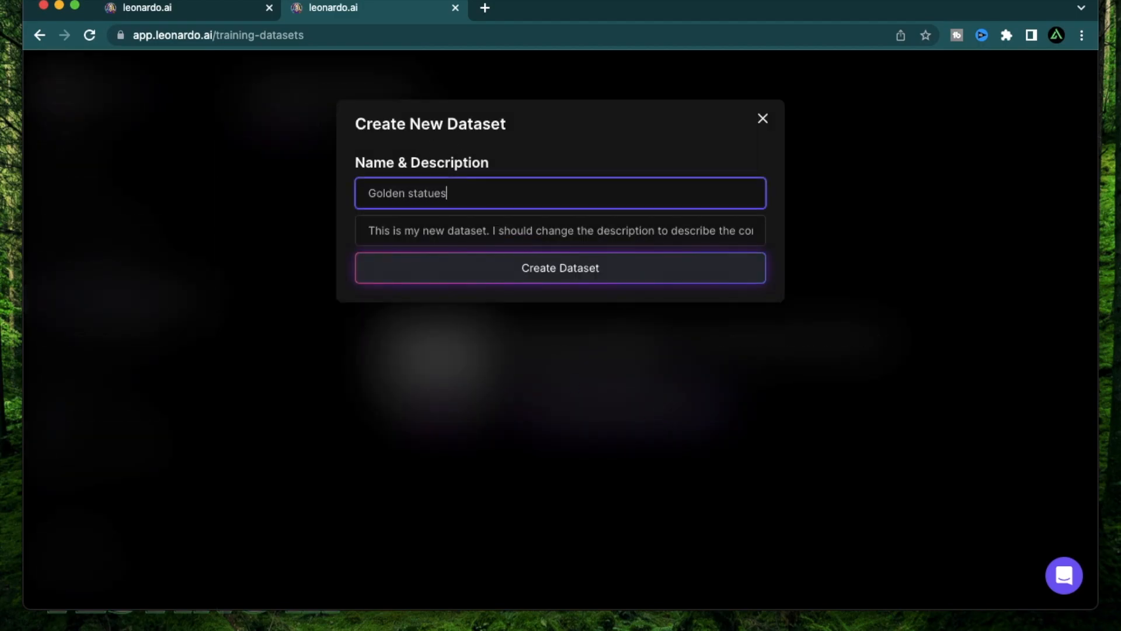
{"action": "left_click", "coordinate": [560, 268]}
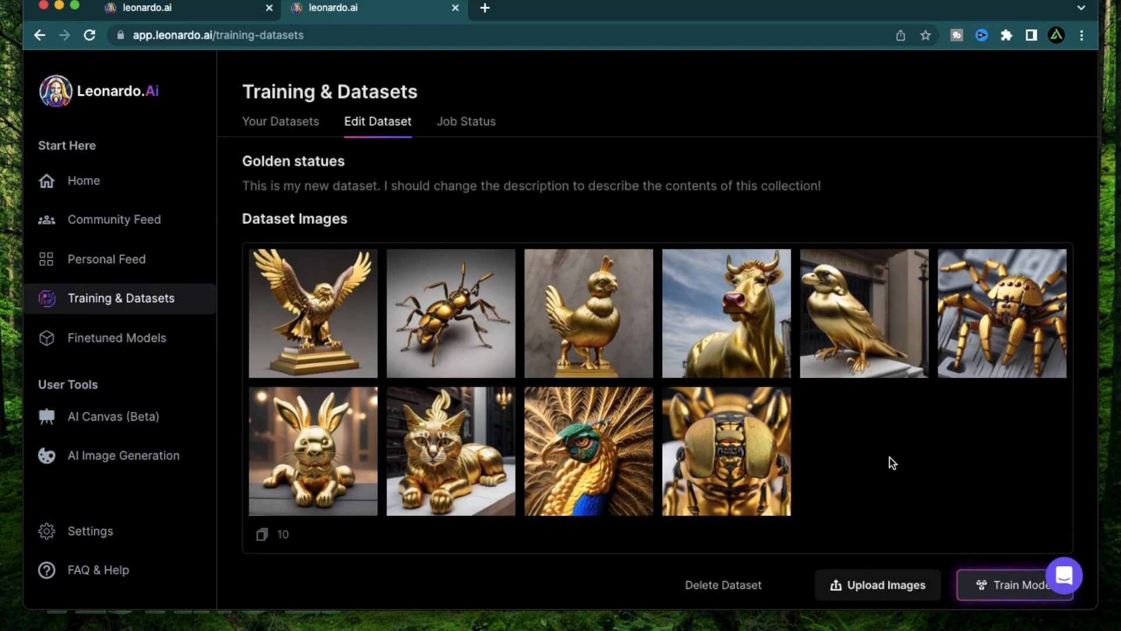
{"action": "mouse_move", "coordinate": [660, 336]}
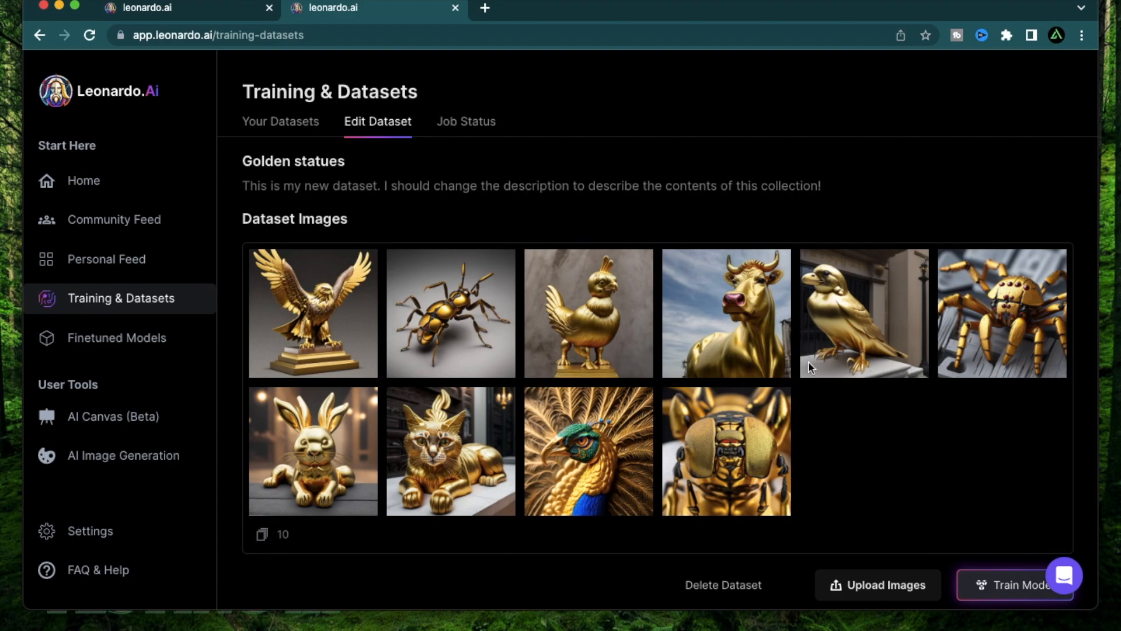
{"action": "scroll", "scroll_direction": "down", "scroll_amount": 3}
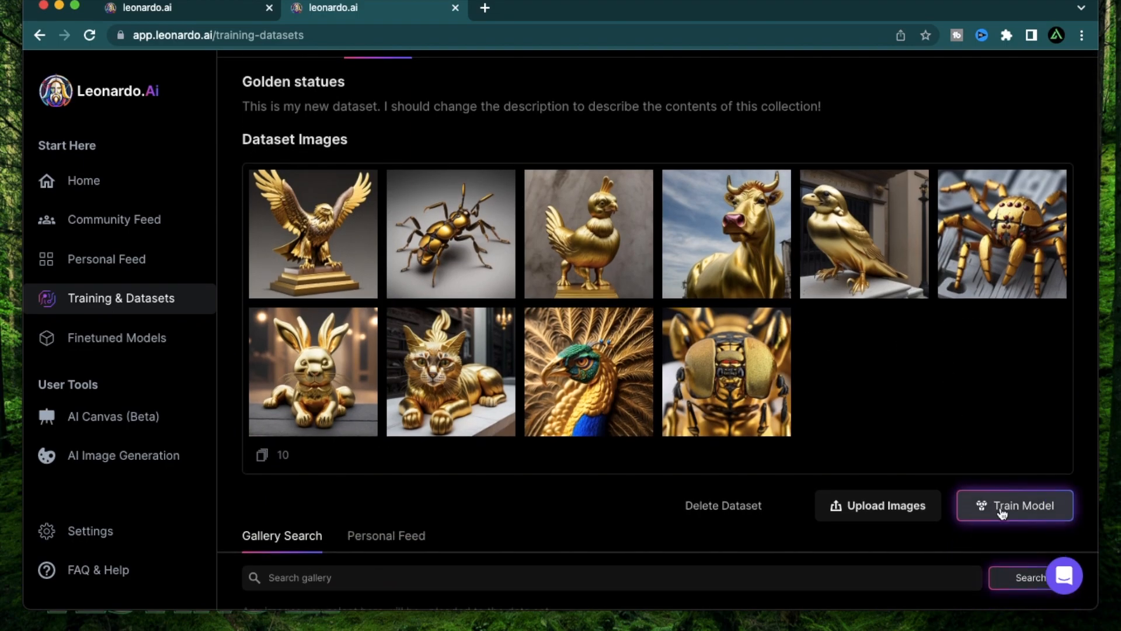
Set Golden statues training to 768×768 resolution and the Characters category.
{"action": "left_click", "coordinate": [1014, 506]}
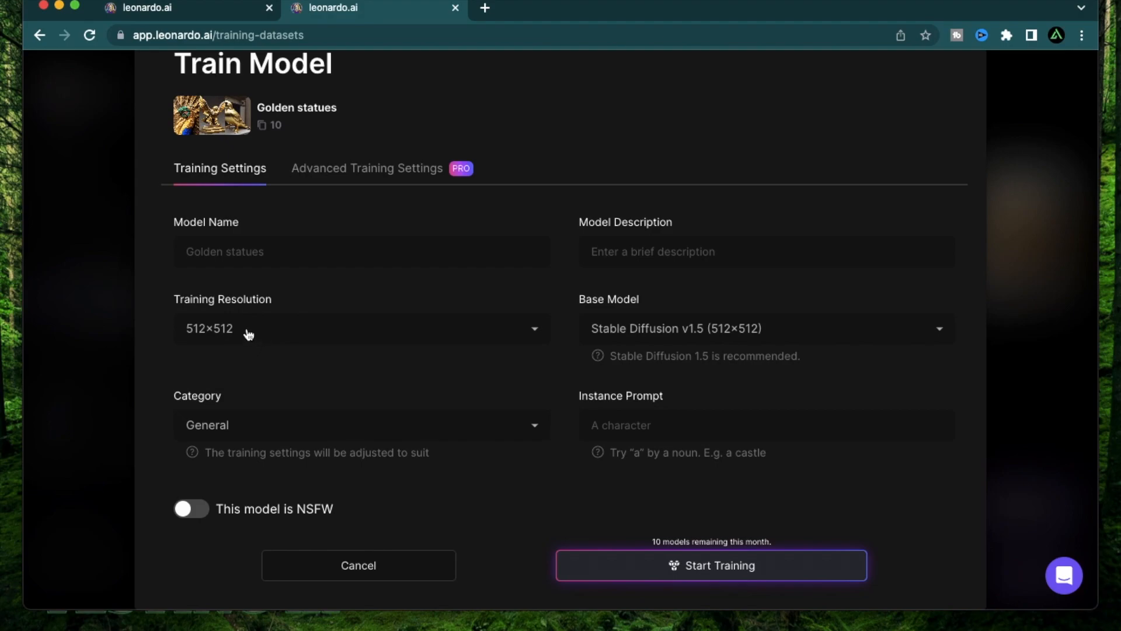
{"action": "left_click", "coordinate": [361, 328]}
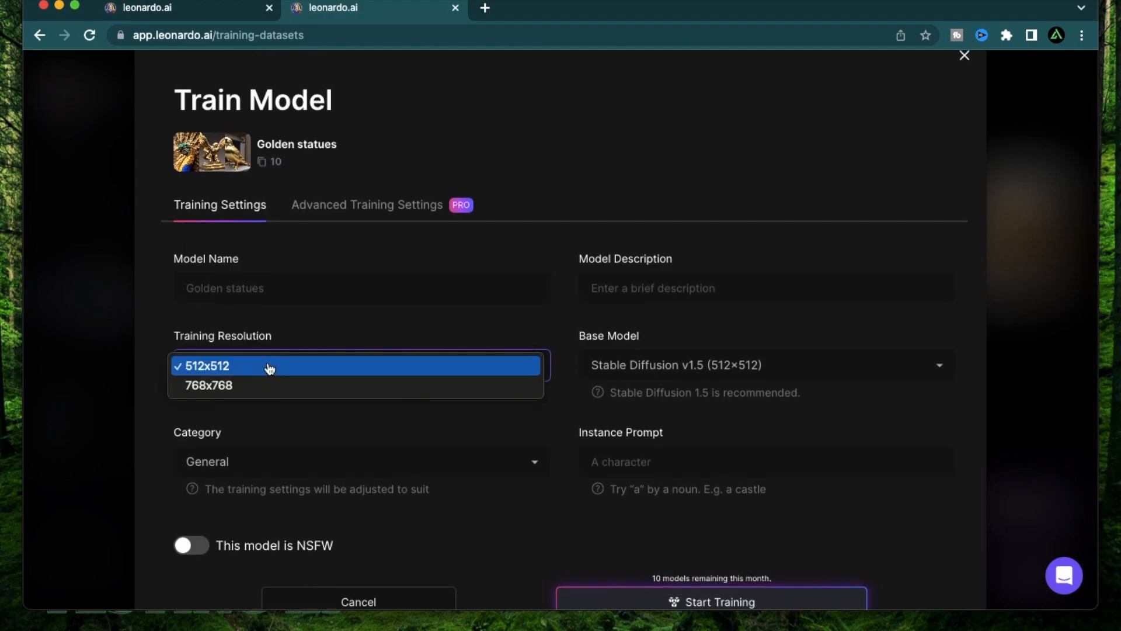
{"action": "left_click", "coordinate": [209, 384]}
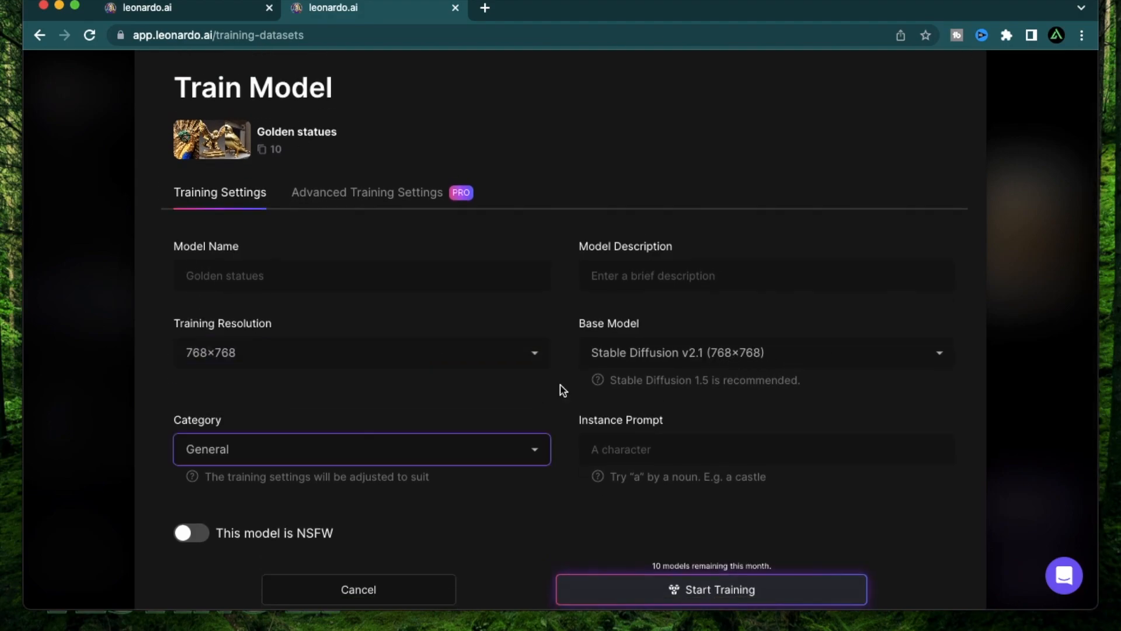
{"action": "left_click", "coordinate": [361, 448]}
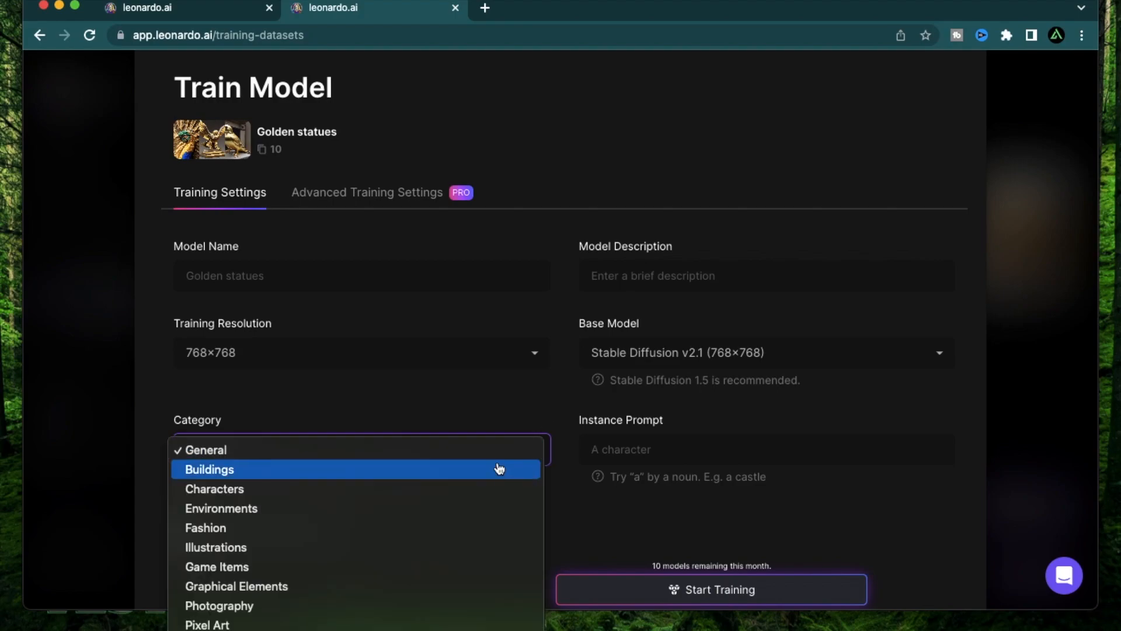
{"action": "left_click", "coordinate": [215, 488]}
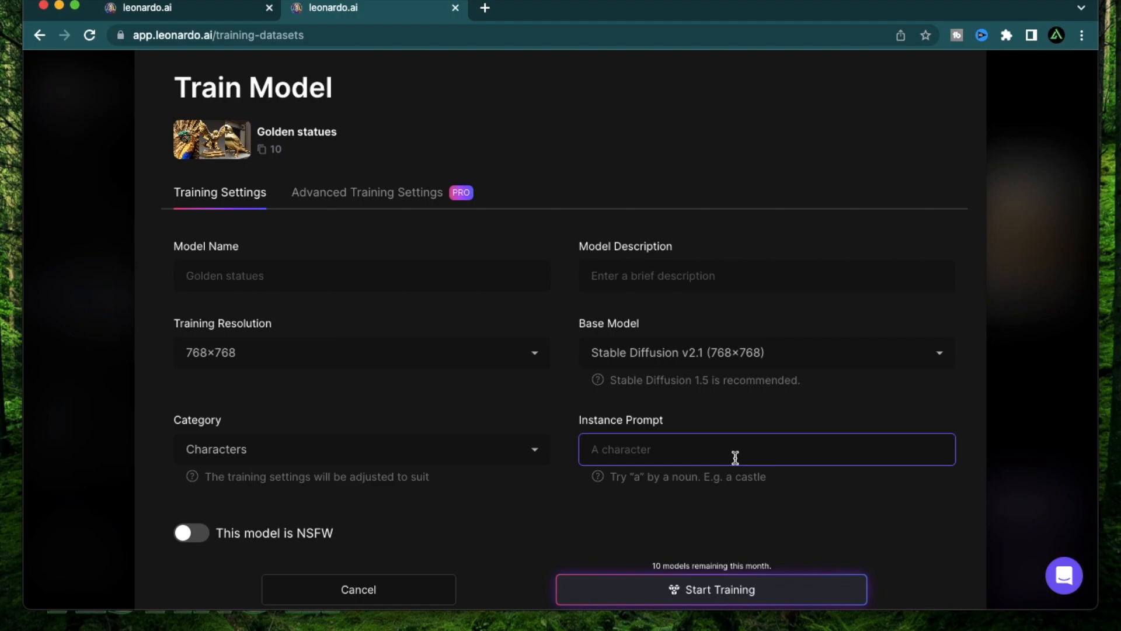
Enter instance prompt 'gold statue' and description 'Golden statues of different kinds of creatures'.
{"action": "type", "text": "gold statue"}
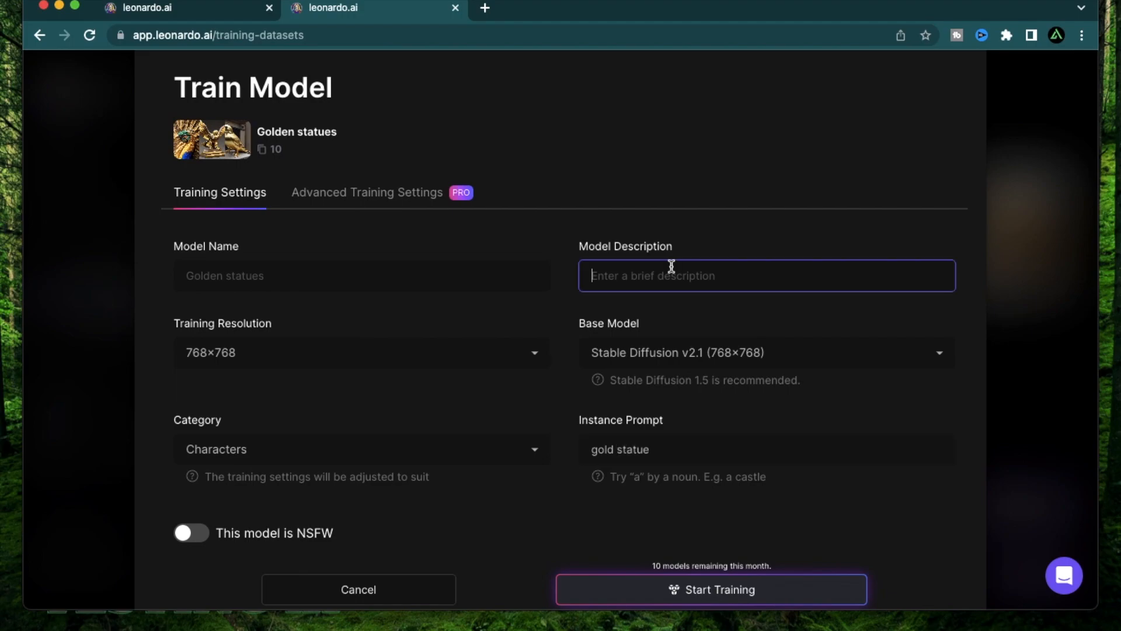
{"action": "type", "text": "Golden statues of different kinds of creatures"}
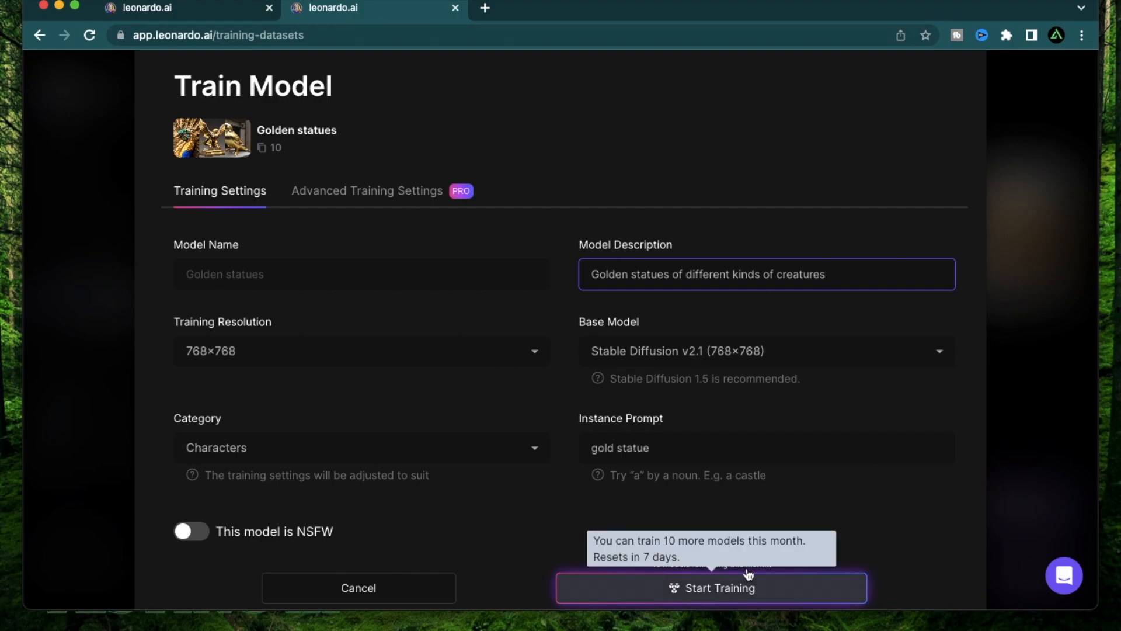
{"action": "mouse_move", "coordinate": [793, 386]}
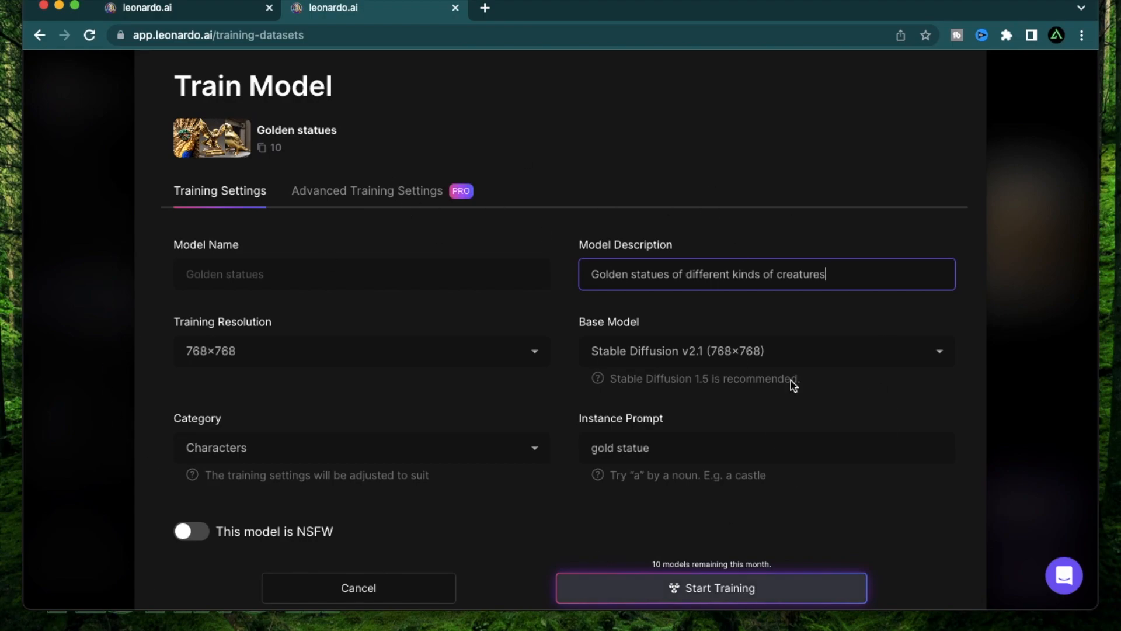
{"action": "mouse_move", "coordinate": [914, 568]}
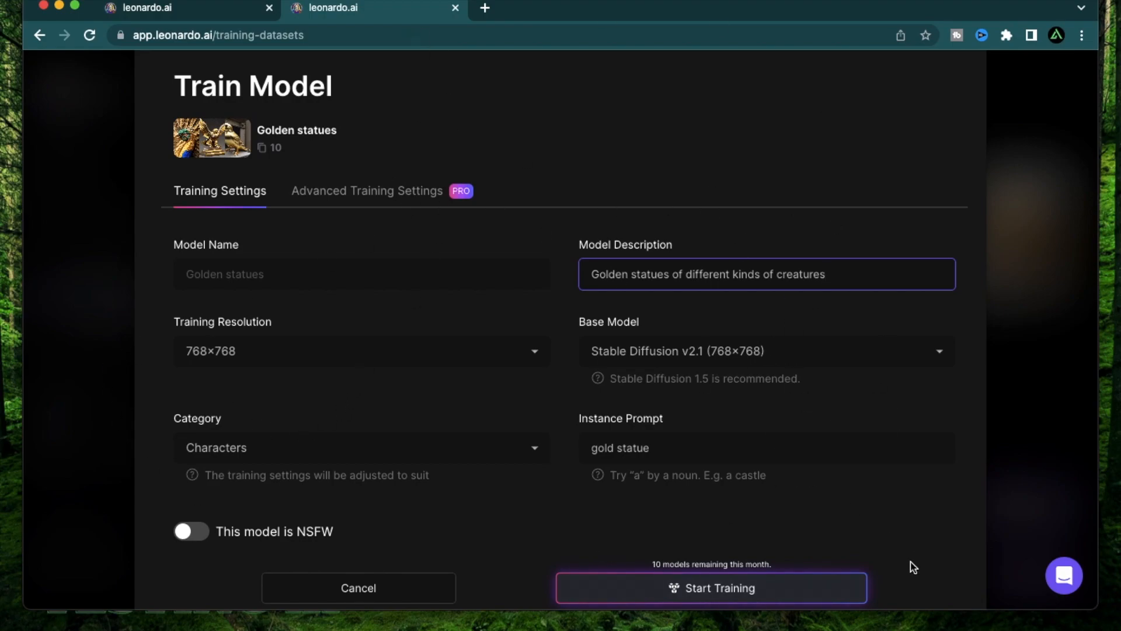
Start training the Golden statues model and view its processing job status.
{"action": "left_click", "coordinate": [712, 588]}
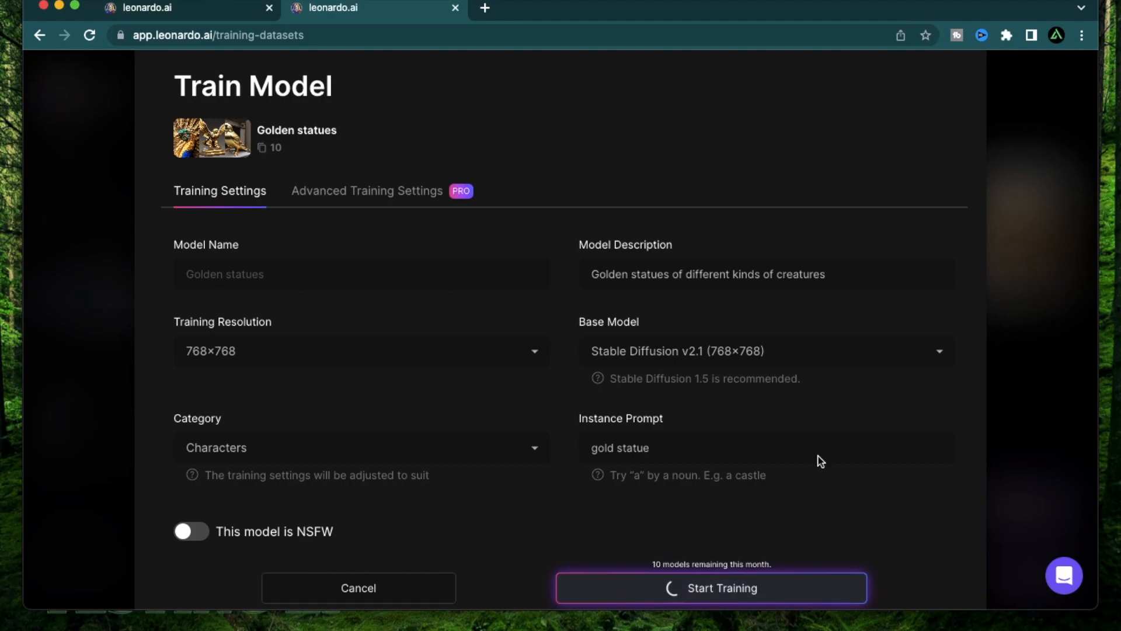
{"action": "left_click", "coordinate": [710, 588]}
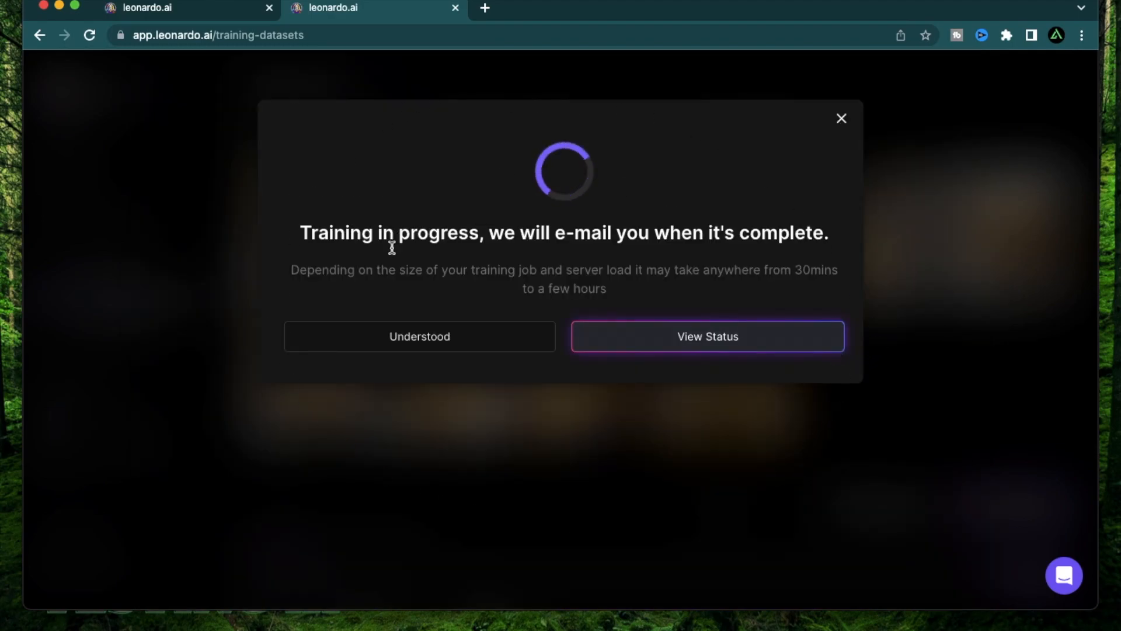
{"action": "mouse_move", "coordinate": [697, 263]}
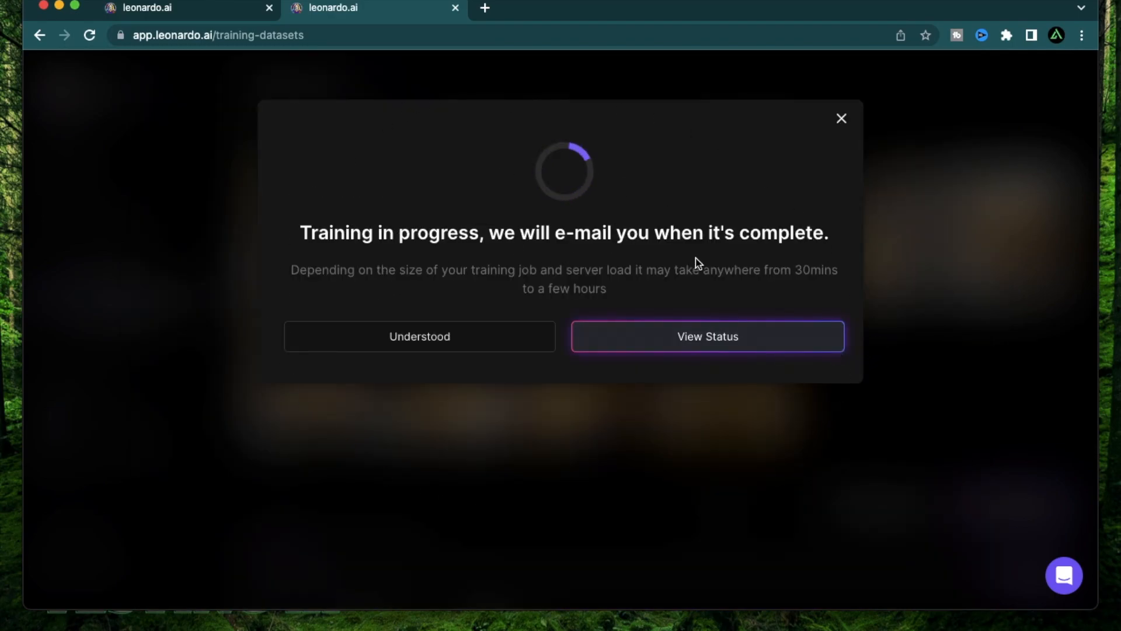
{"action": "mouse_move", "coordinate": [813, 410]}
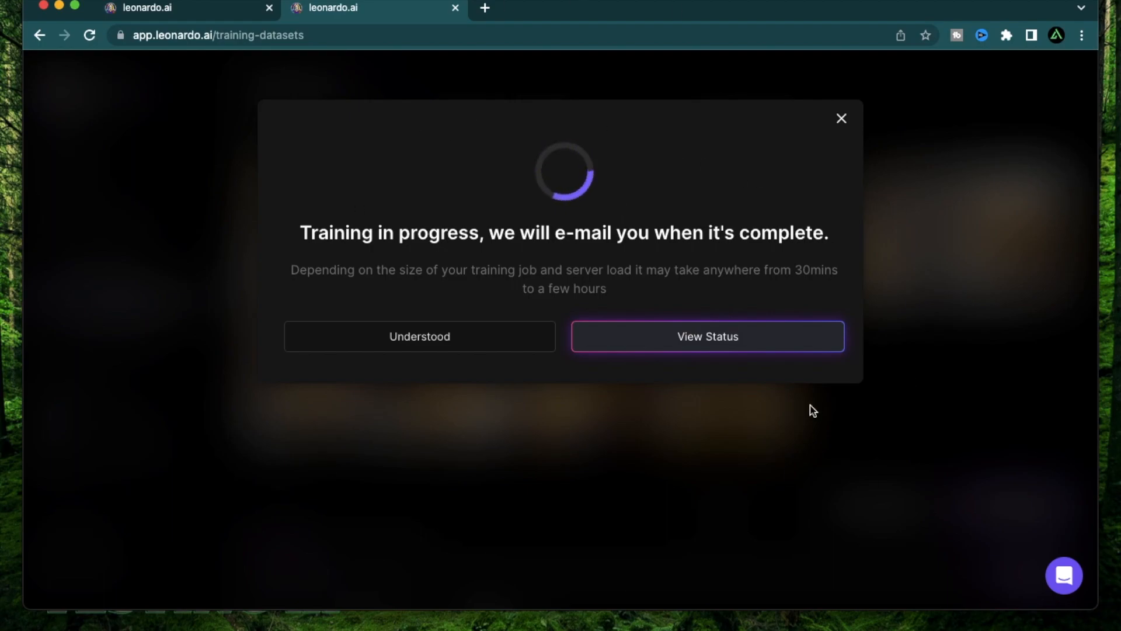
{"action": "mouse_move", "coordinate": [521, 224]}
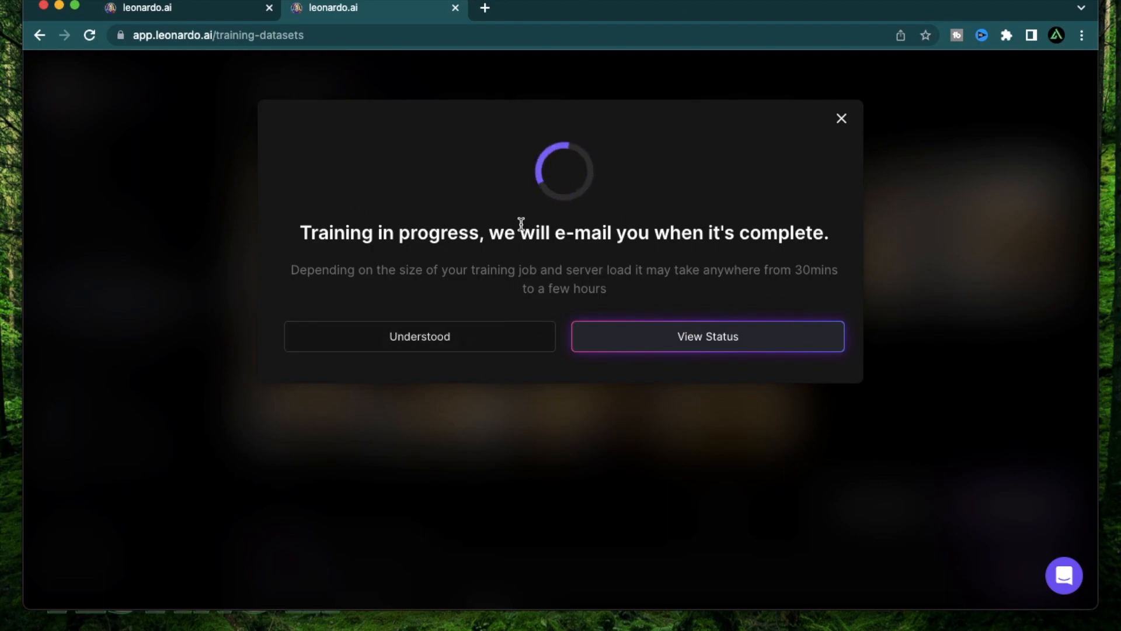
{"action": "mouse_move", "coordinate": [743, 352]}
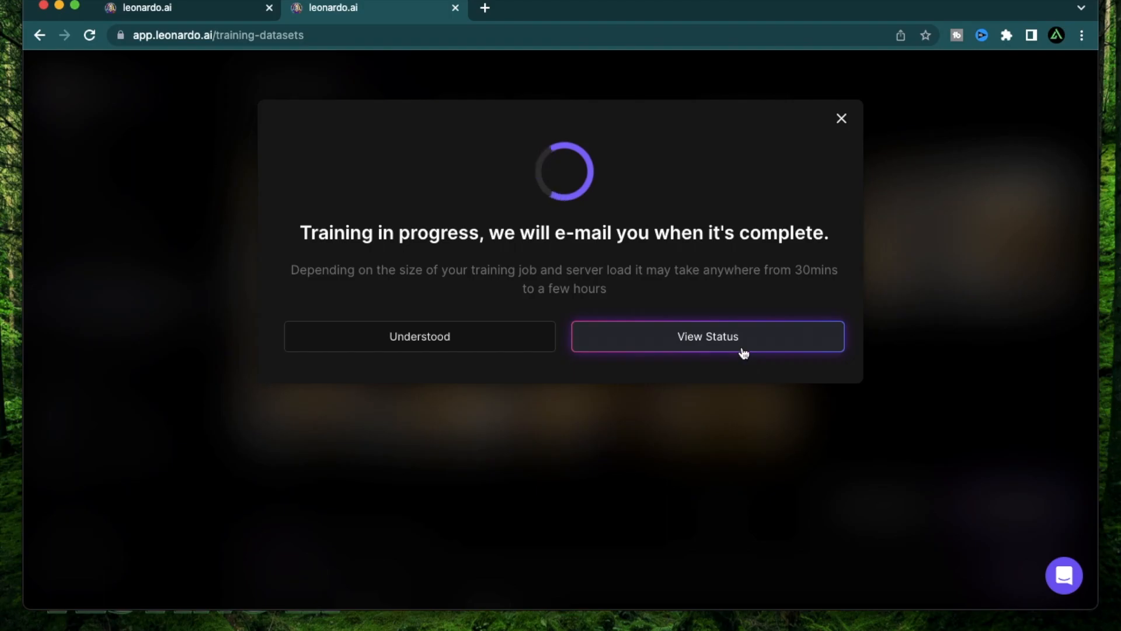
{"action": "left_click", "coordinate": [708, 336]}
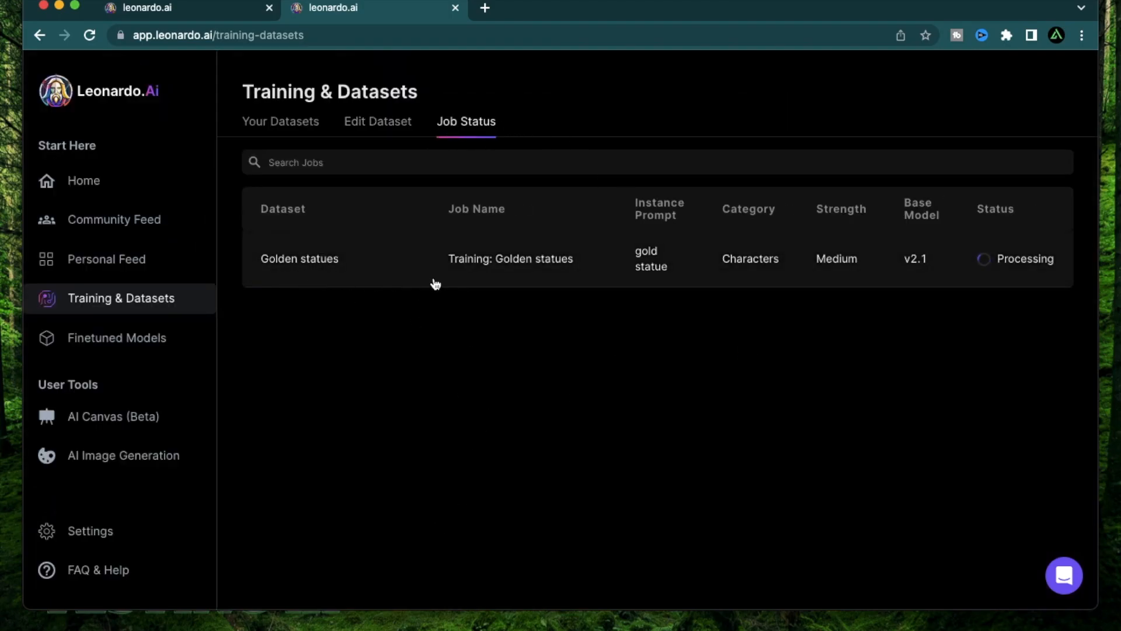
{"action": "mouse_move", "coordinate": [896, 271]}
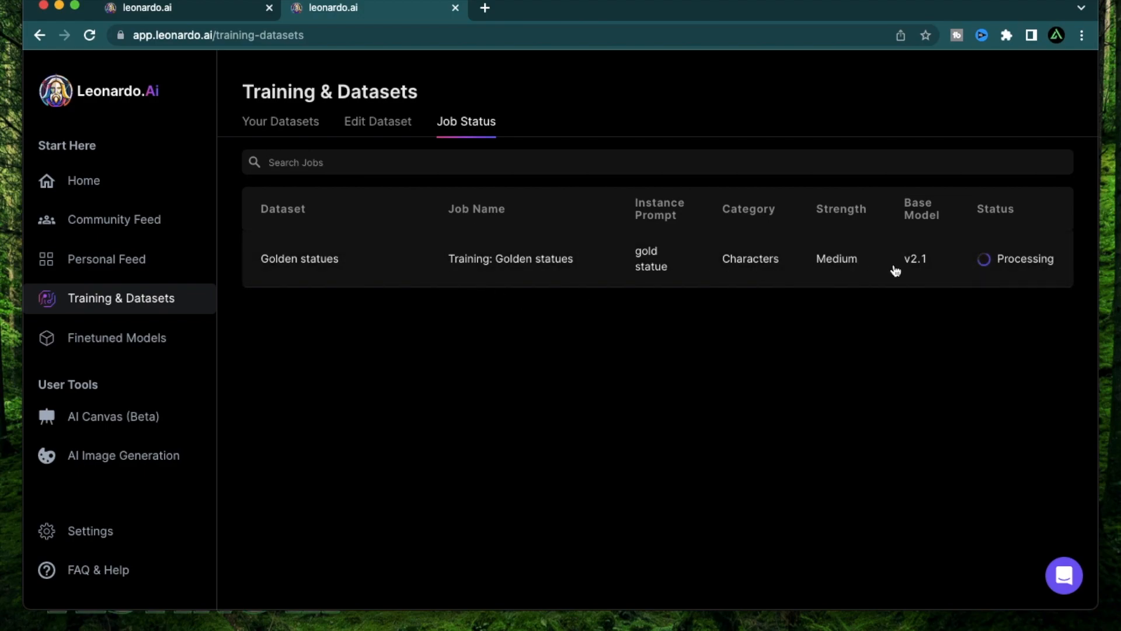
{"action": "mouse_move", "coordinate": [889, 387]}
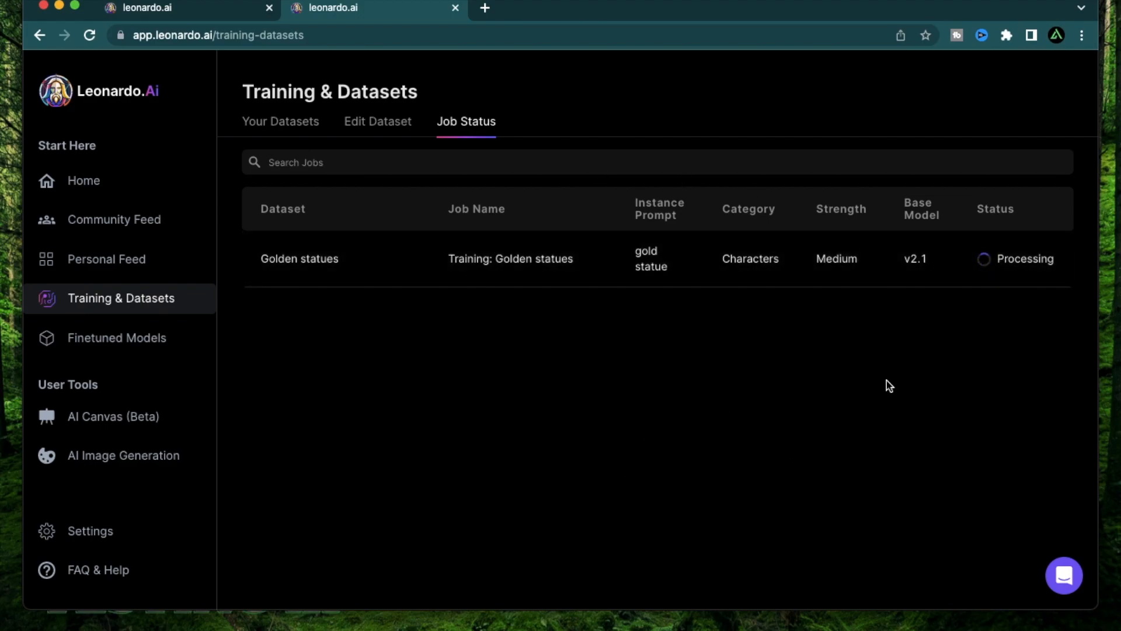
{"action": "mouse_move", "coordinate": [829, 355]}
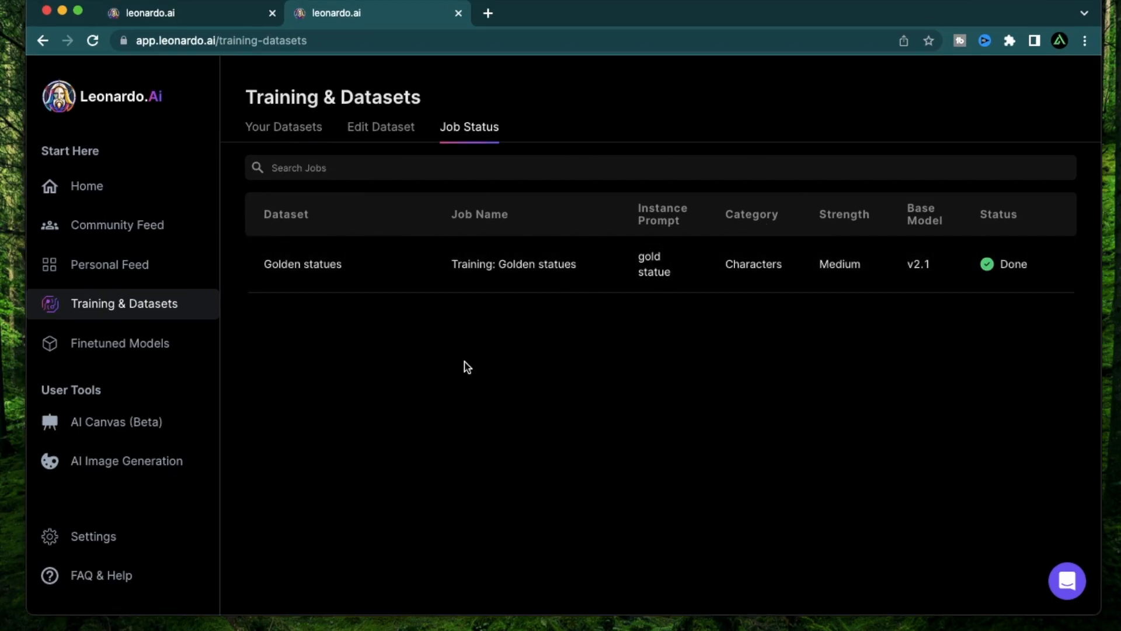
Check the finished training job's details and return to the dataset list.
{"action": "left_click", "coordinate": [514, 264]}
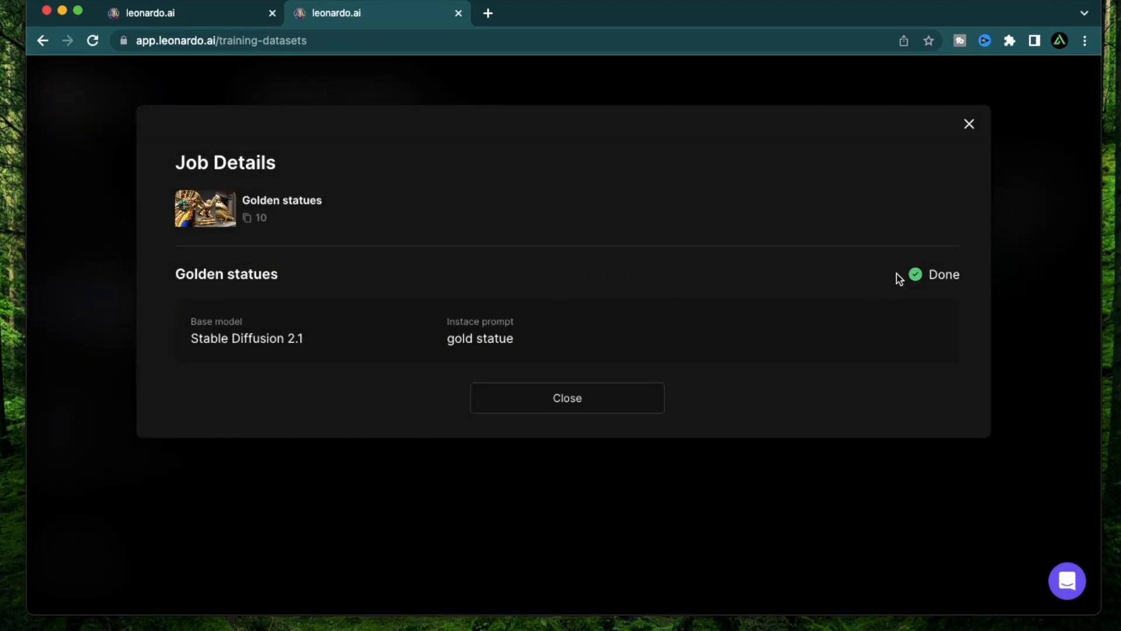
{"action": "left_click", "coordinate": [567, 397]}
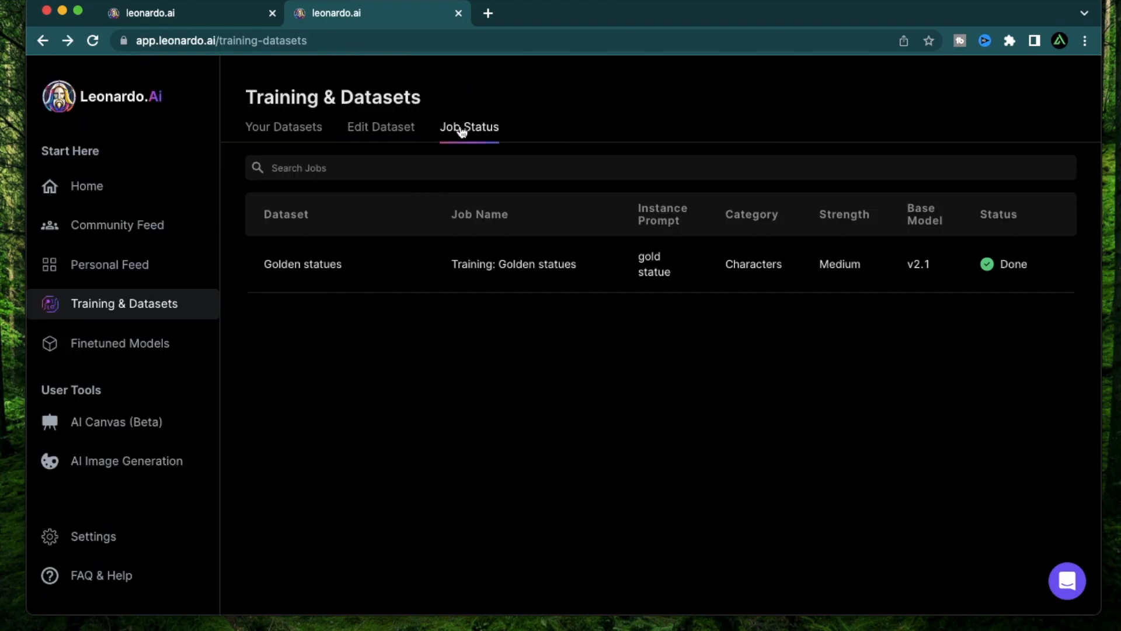
{"action": "left_click", "coordinate": [282, 126]}
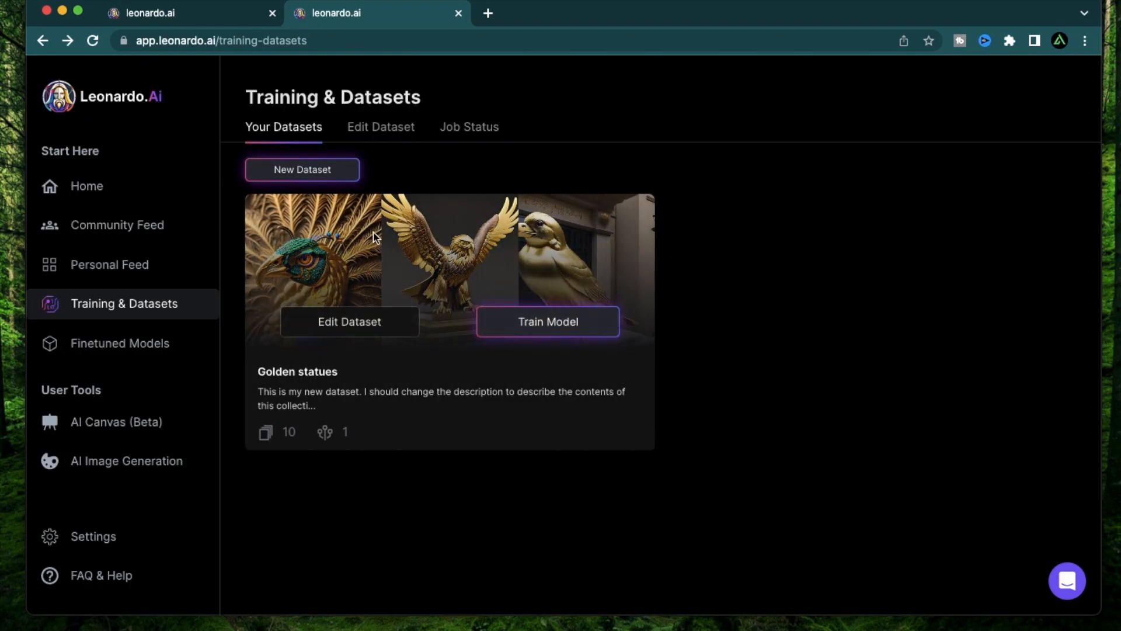
Leave the Golden statues dataset and go home to the AI image generation tool.
{"action": "left_click", "coordinate": [349, 321]}
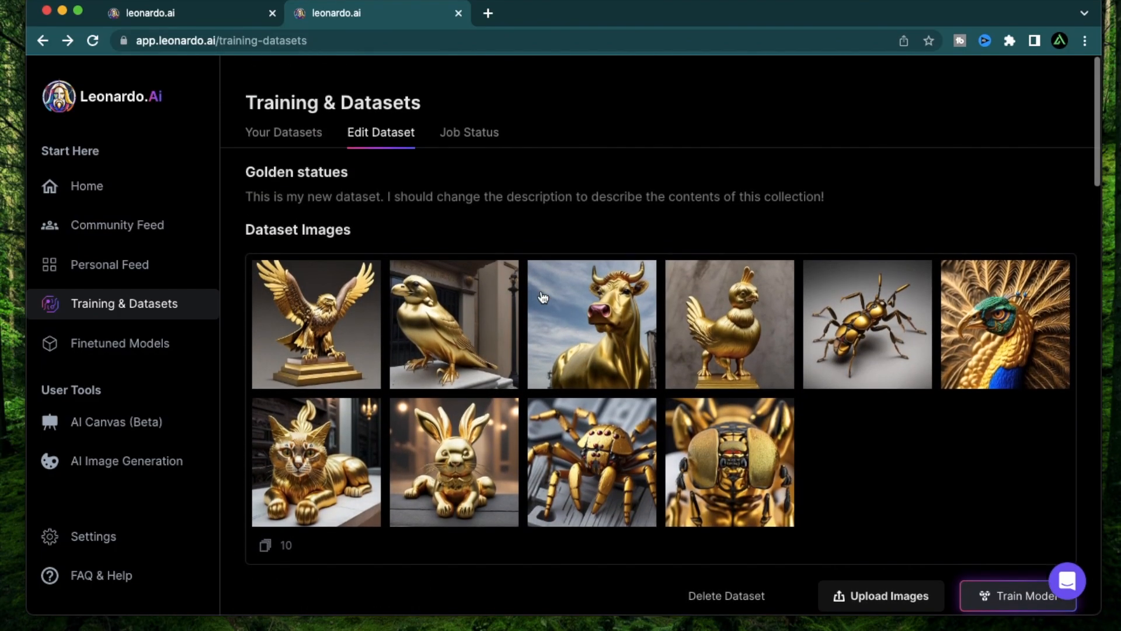
{"action": "scroll", "scroll_direction": "down", "scroll_amount": 3}
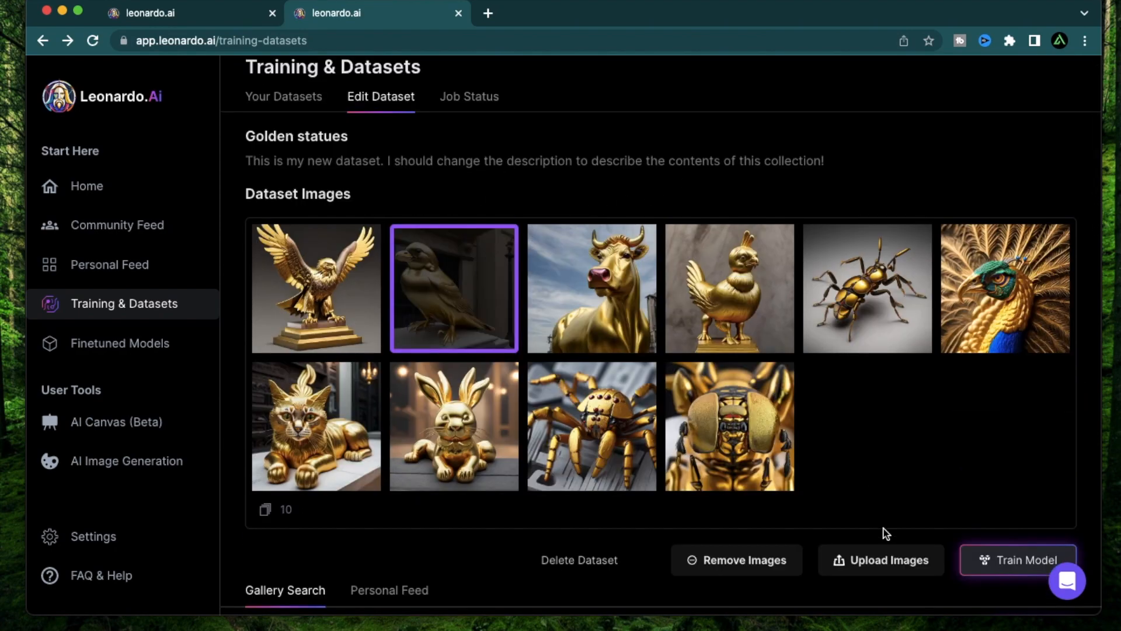
{"action": "left_click", "coordinate": [454, 287]}
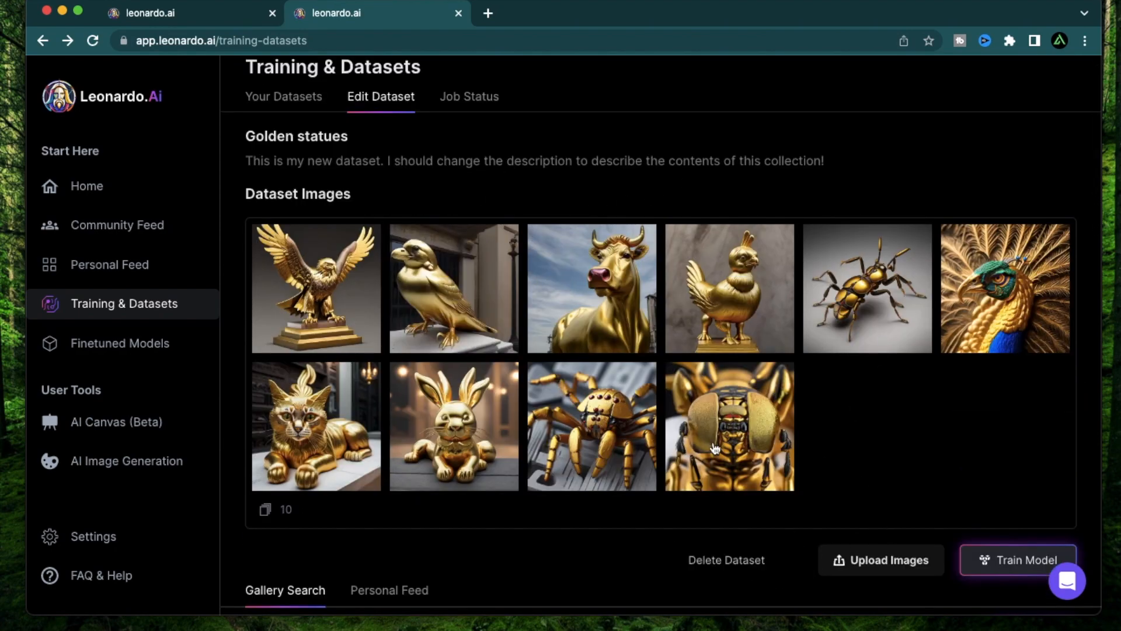
{"action": "mouse_move", "coordinate": [204, 177]}
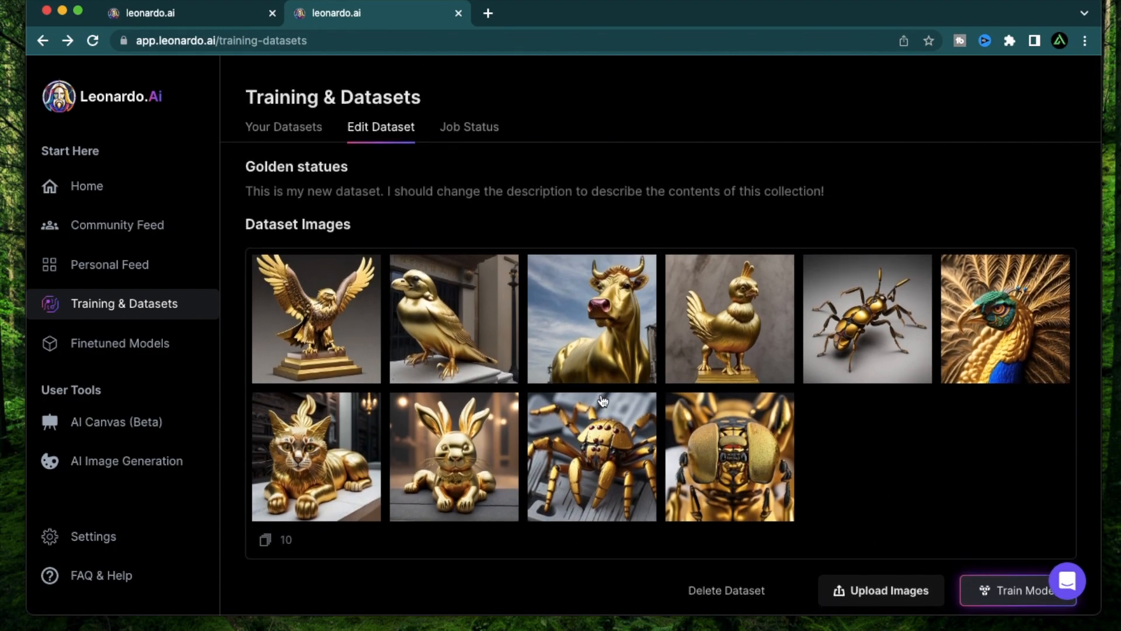
{"action": "left_click", "coordinate": [85, 186]}
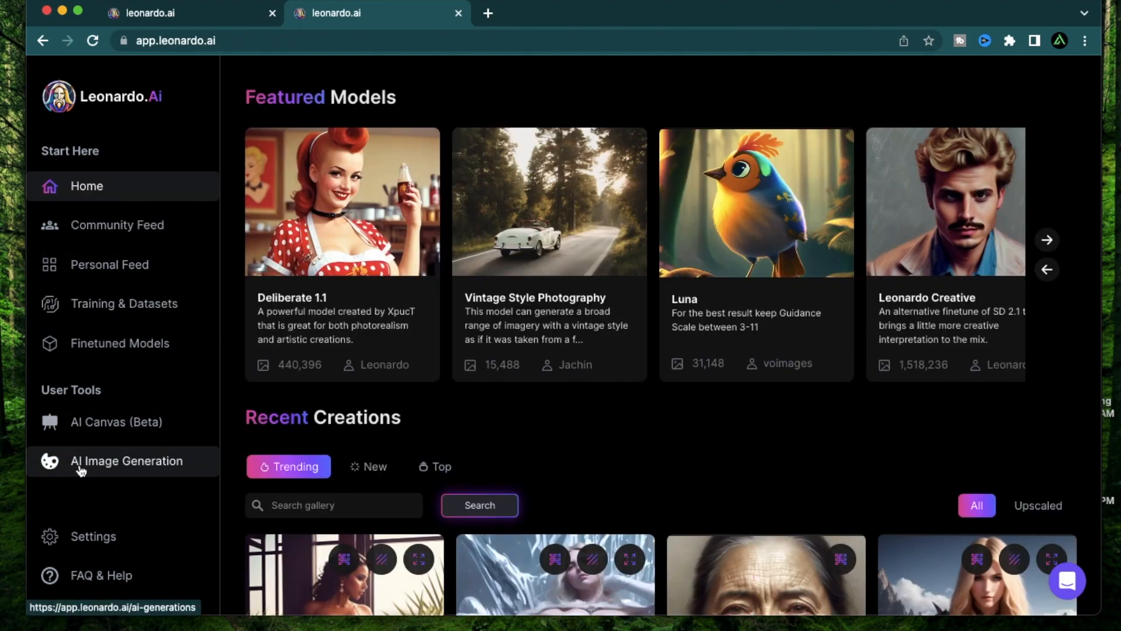
{"action": "left_click", "coordinate": [127, 460]}
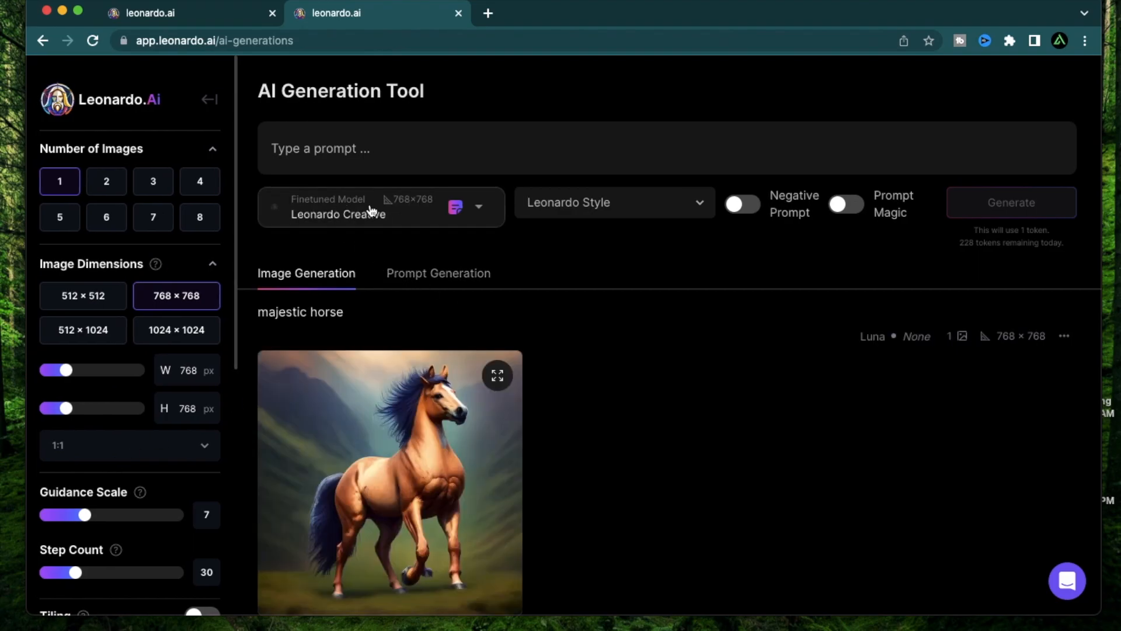
Choose the Golden statues finetuned model with its gold statue prompt for generation.
{"action": "left_click", "coordinate": [336, 208]}
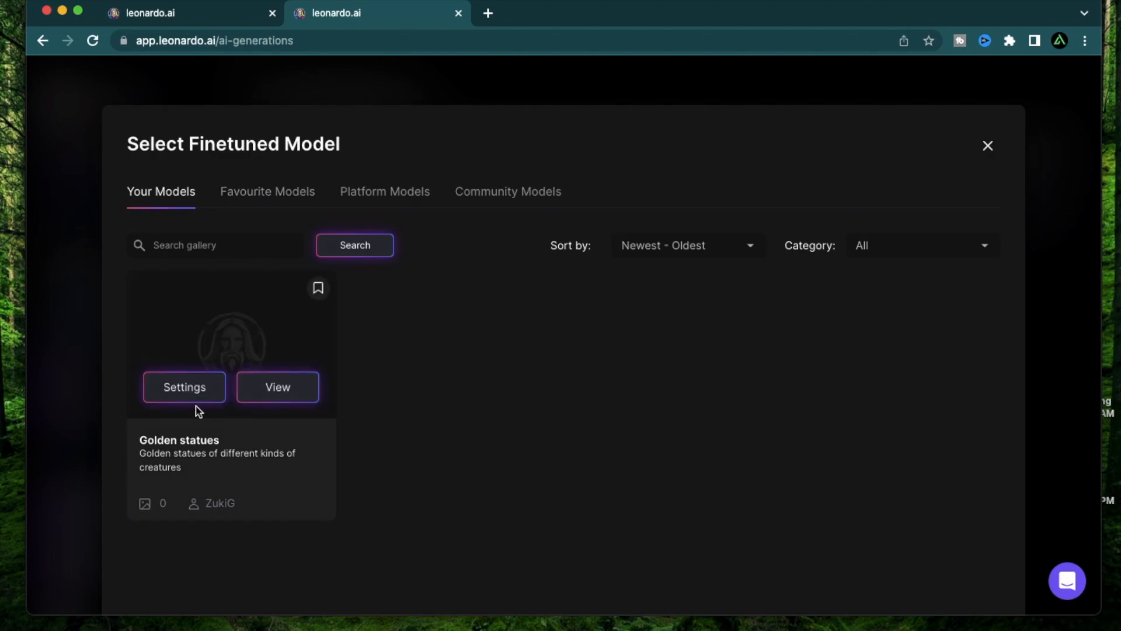
{"action": "left_click", "coordinate": [278, 386]}
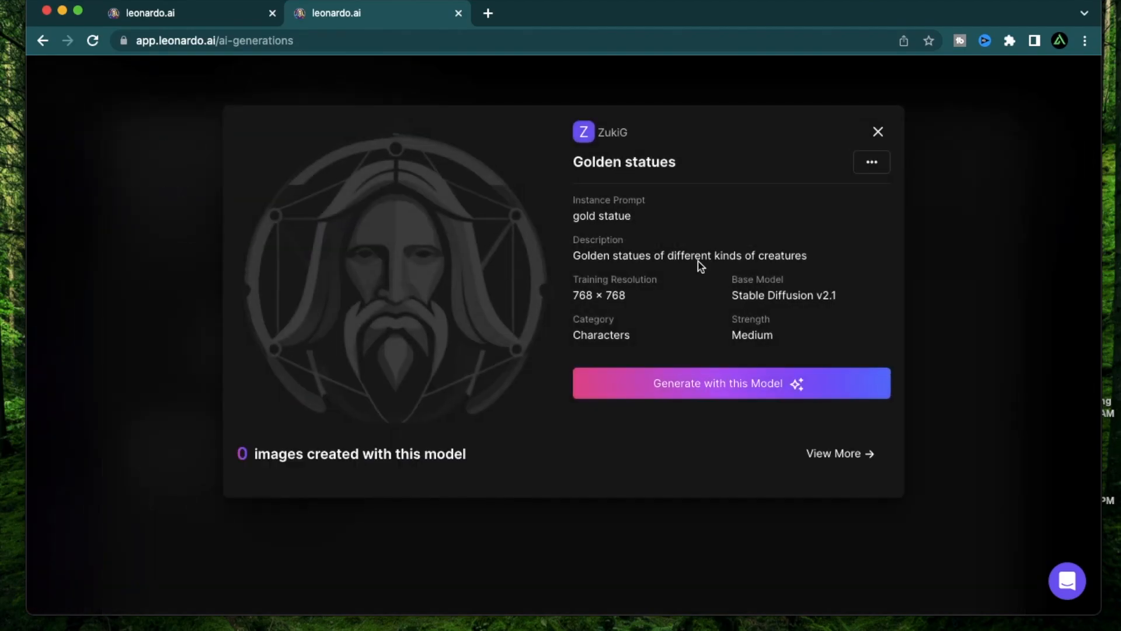
{"action": "mouse_move", "coordinate": [658, 393]}
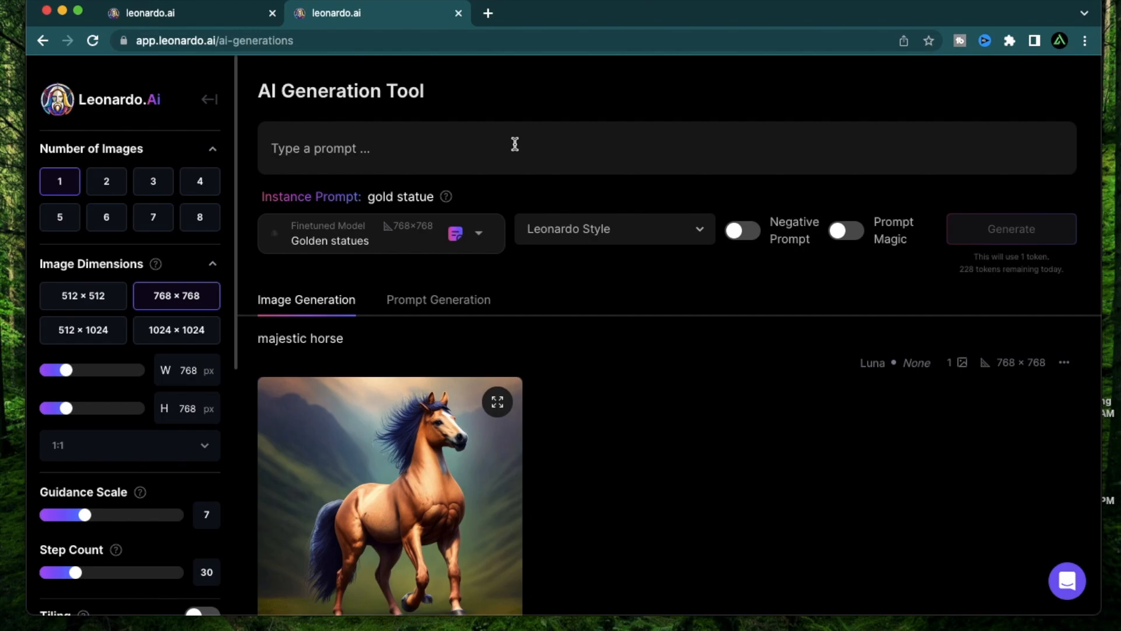
Write the prompt 'gold statue of a majestic golden retriever'.
{"action": "type", "text": "A majes"}
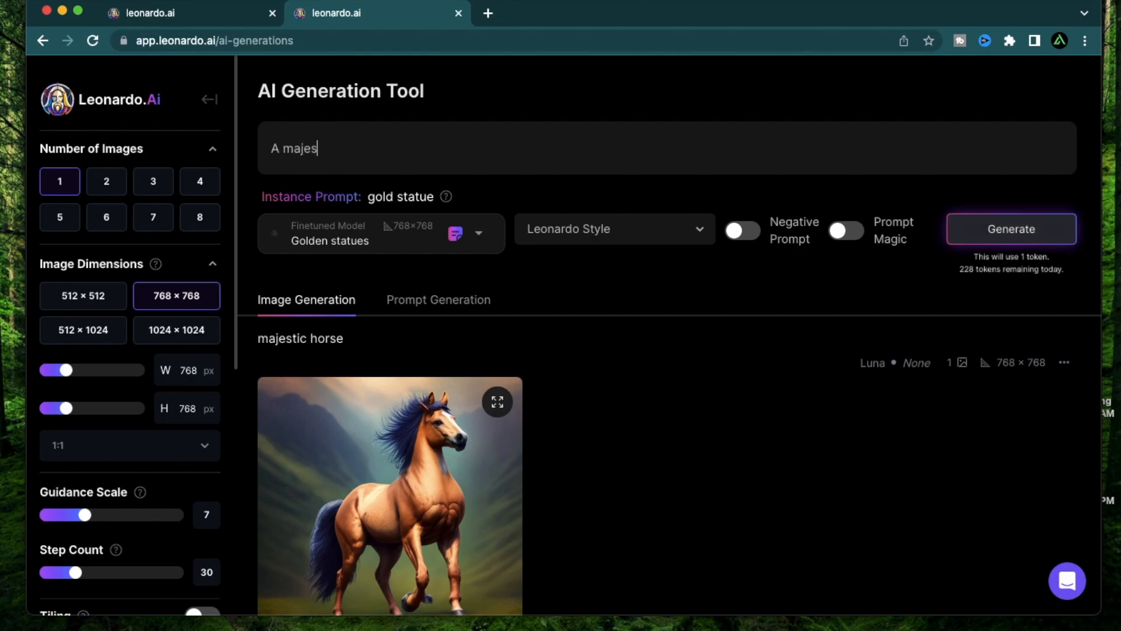
{"action": "type", "text": "tic golden"}
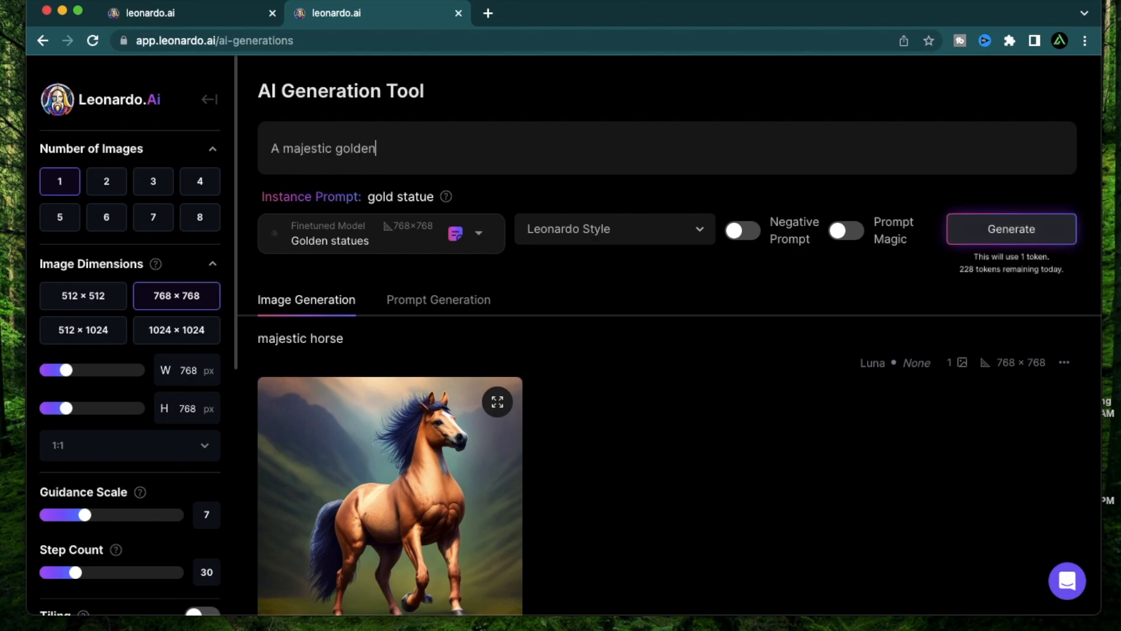
{"action": "type", "text": "retriever"}
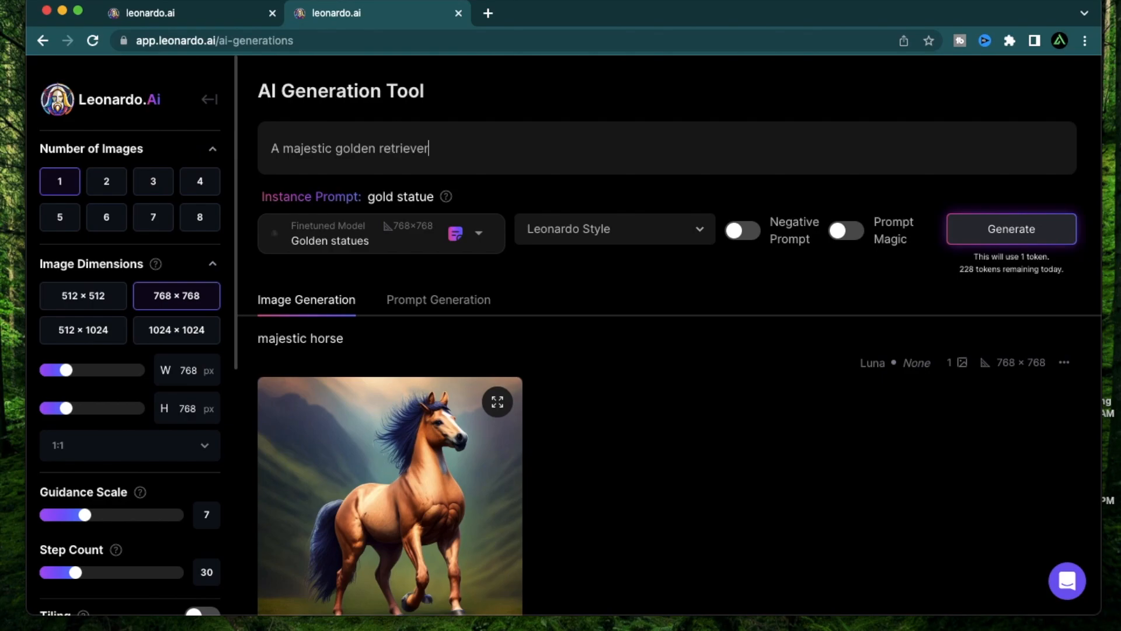
{"action": "mouse_move", "coordinate": [259, 200]}
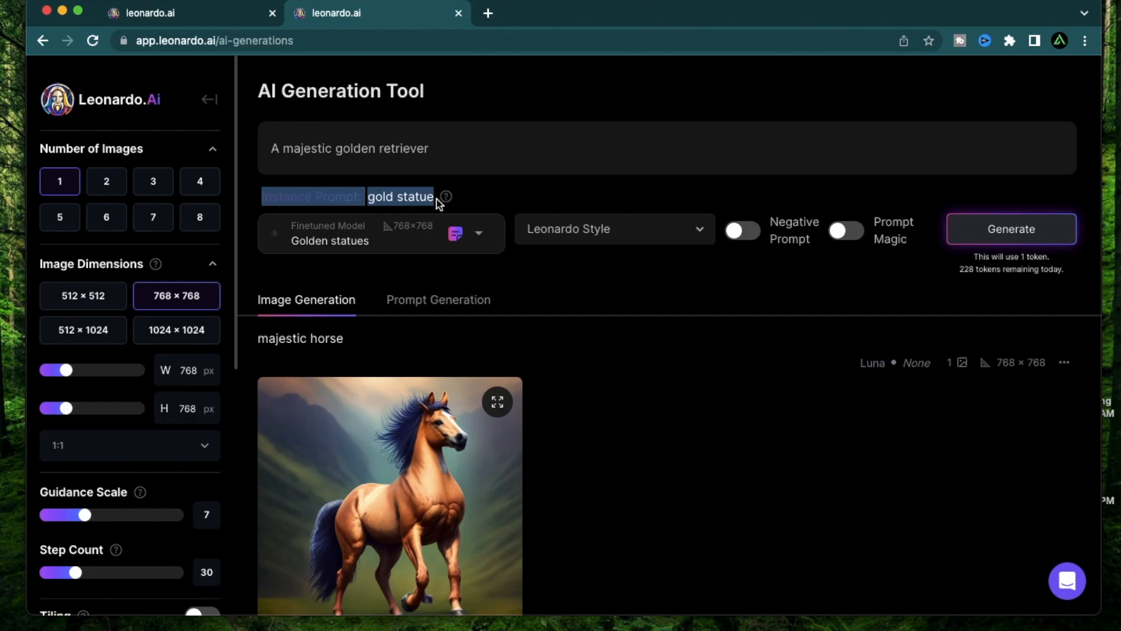
{"action": "mouse_move", "coordinate": [438, 130]}
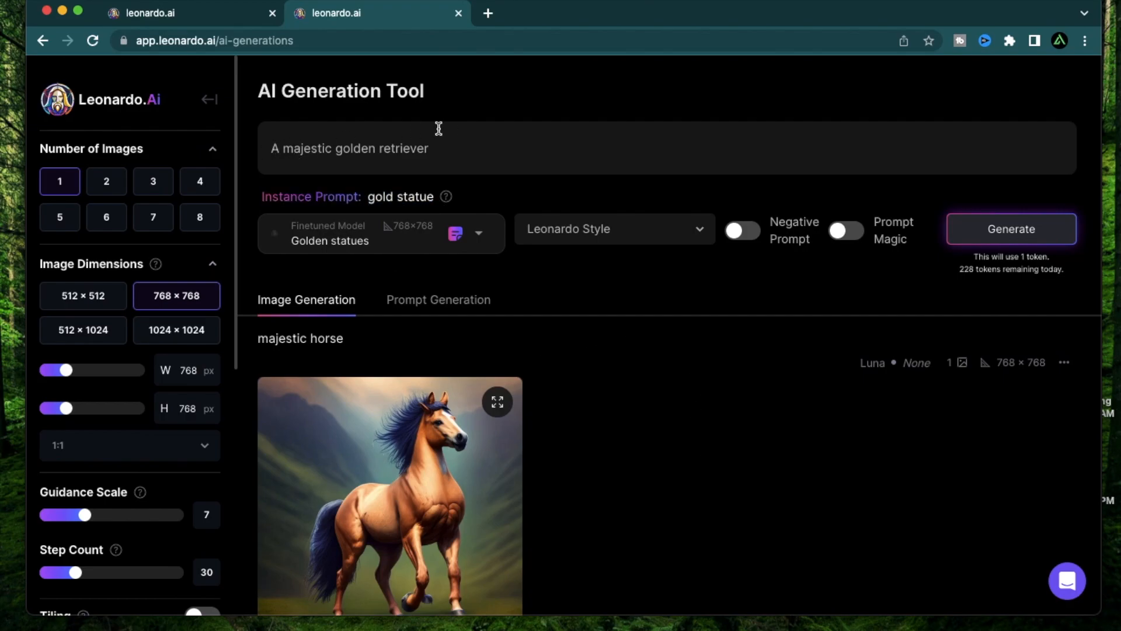
{"action": "type", "text": "gold statue"}
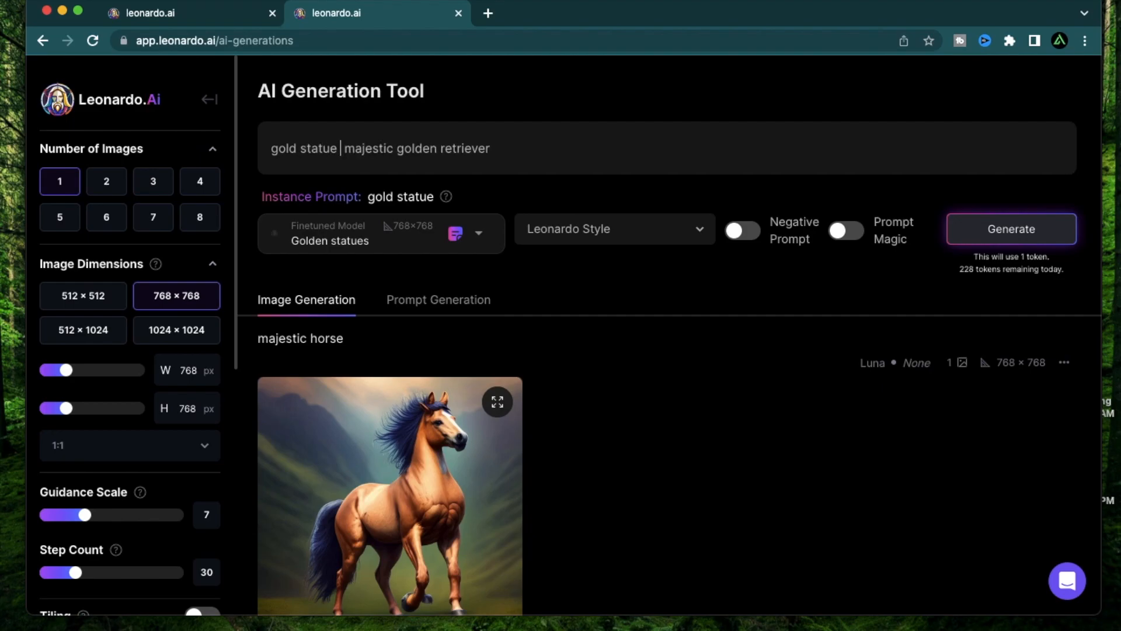
{"action": "type", "text": "of a"}
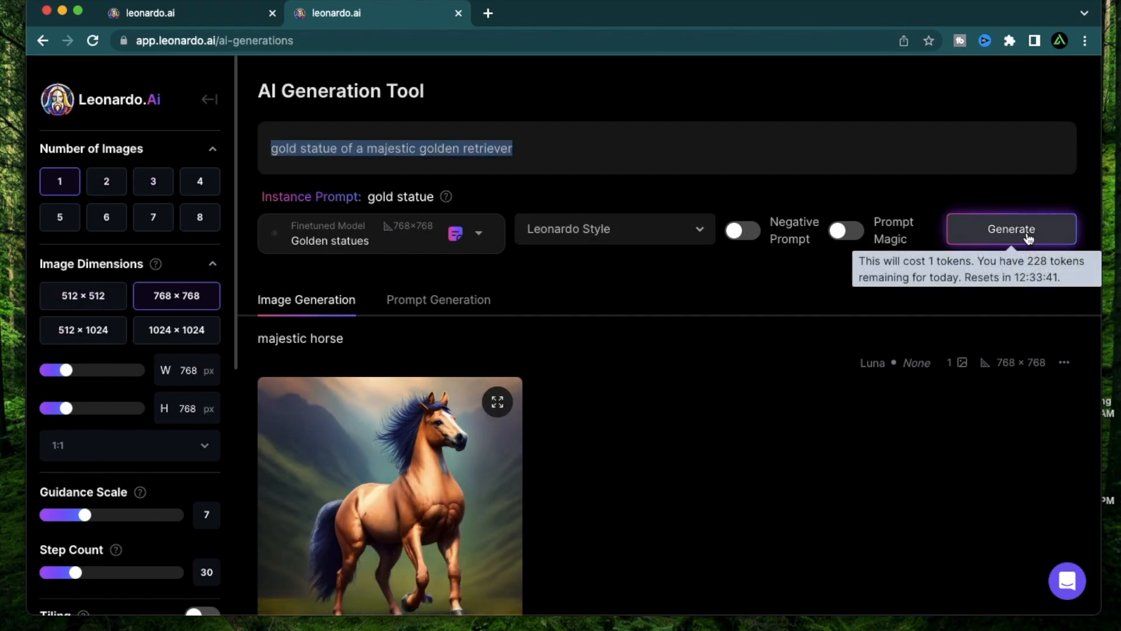
Generate the golden retriever statue image and inspect the enlarged result.
{"action": "left_click", "coordinate": [1011, 229]}
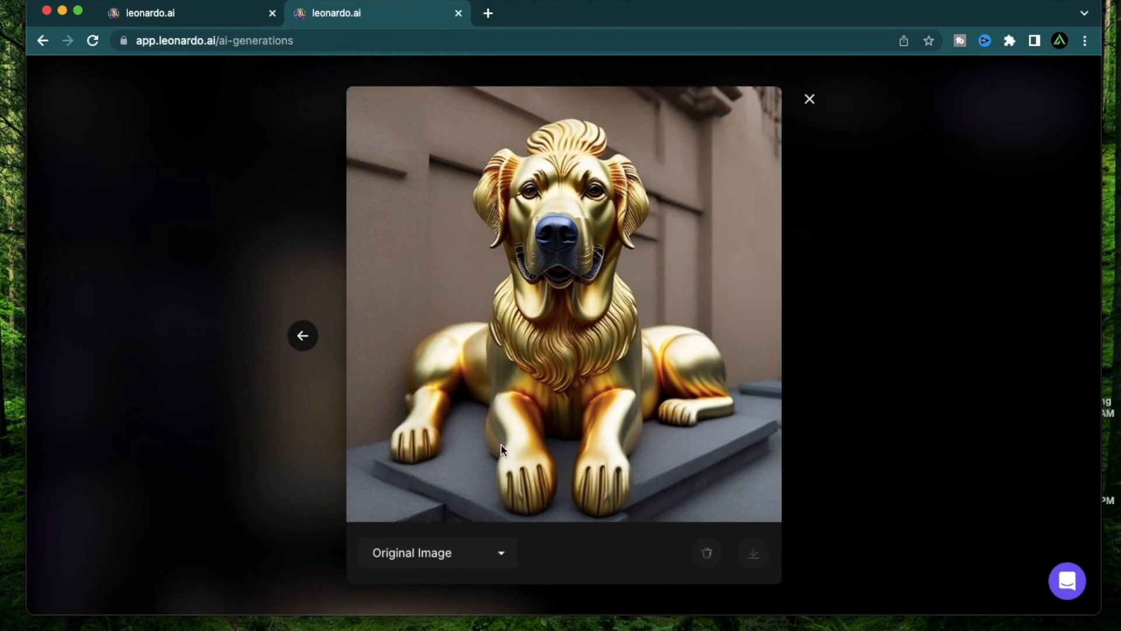
{"action": "mouse_move", "coordinate": [702, 384]}
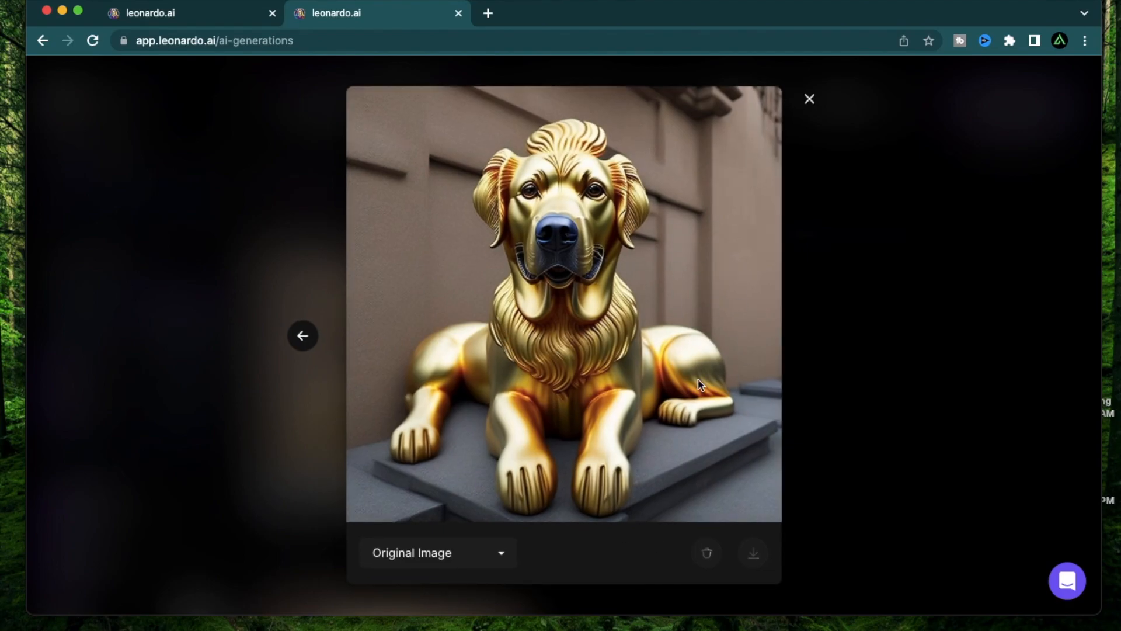
{"action": "left_click", "coordinate": [808, 99]}
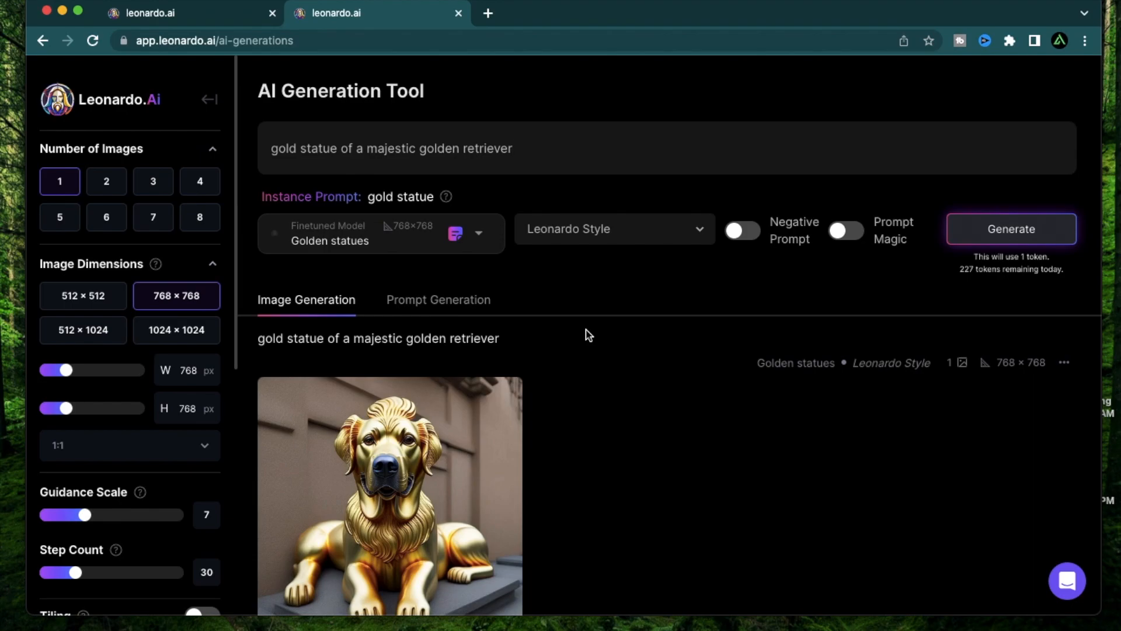
{"action": "scroll", "scroll_direction": "down", "scroll_amount": 3}
{"action": "type", "text": "hors"}
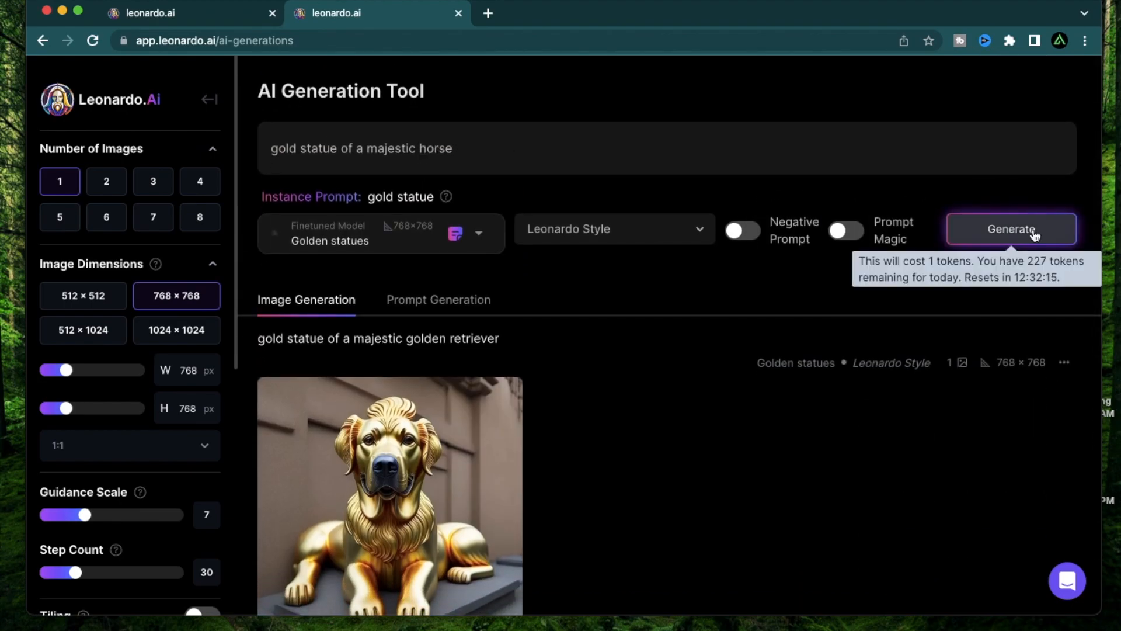
Generate 'gold statue of a majestic horse' with the Golden statues model and enlarge the result.
{"action": "left_click", "coordinate": [1010, 229]}
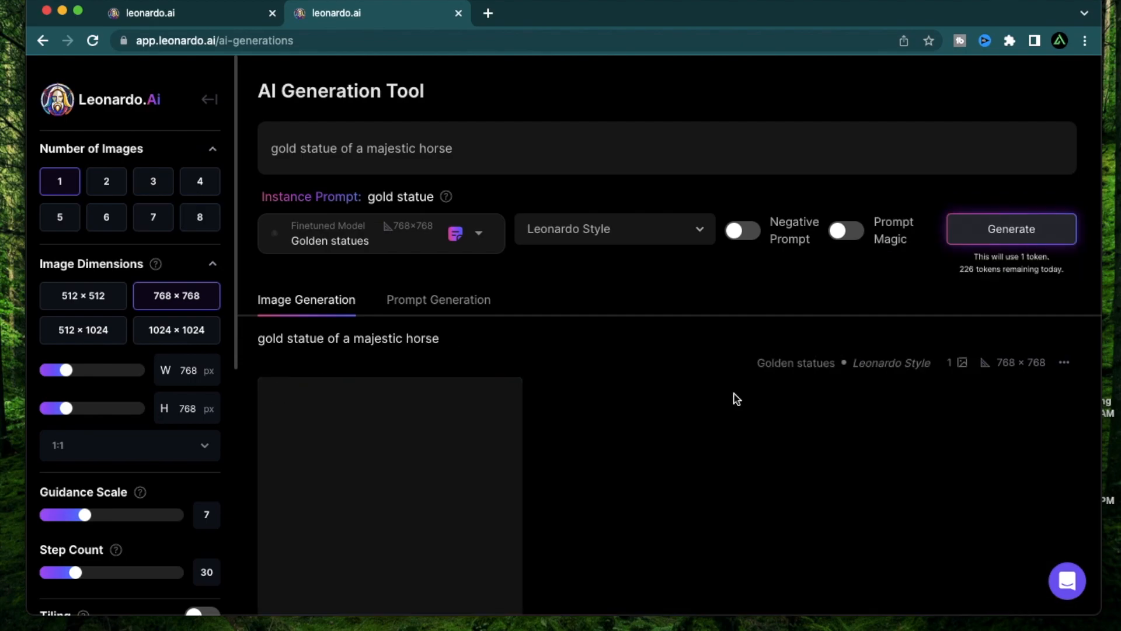
{"action": "left_click", "coordinate": [1010, 229]}
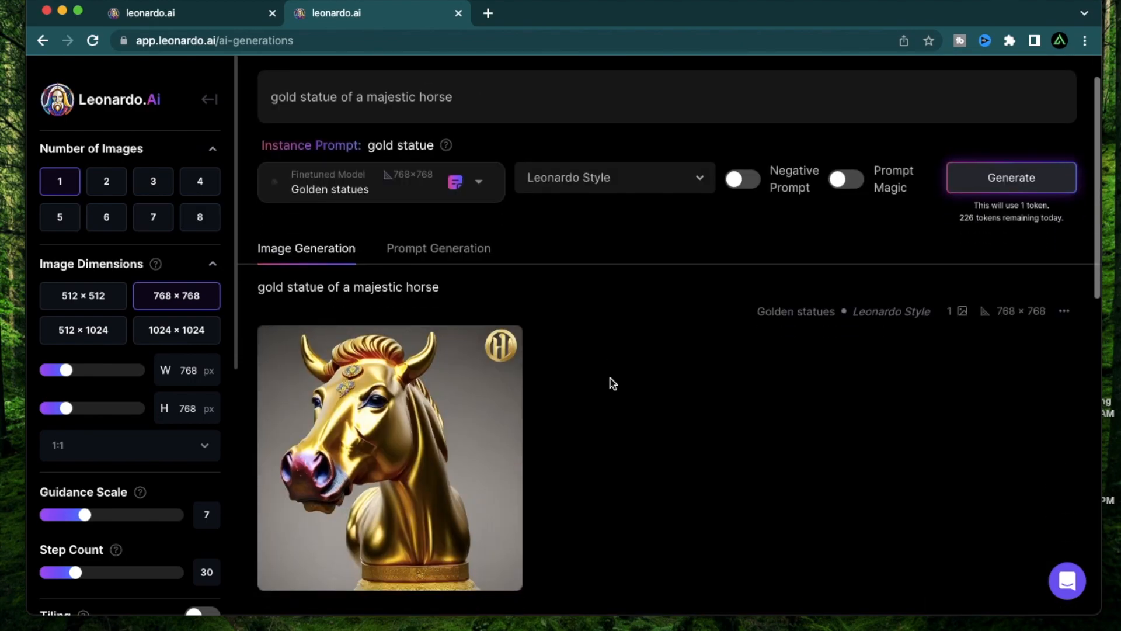
{"action": "left_click", "coordinate": [390, 458]}
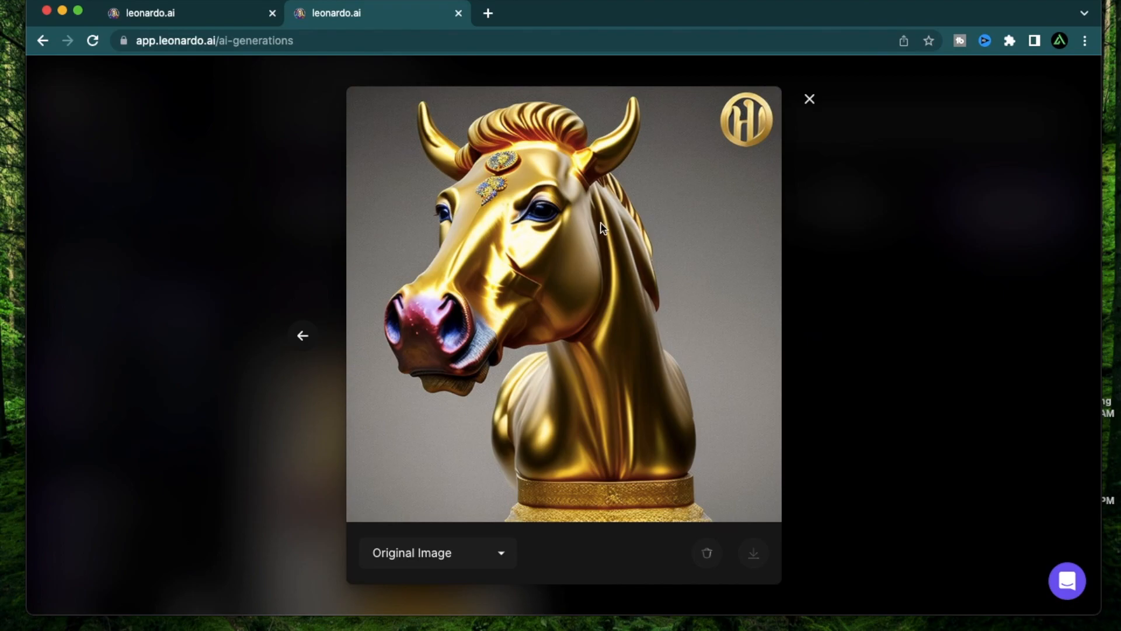
{"action": "left_click", "coordinate": [809, 98]}
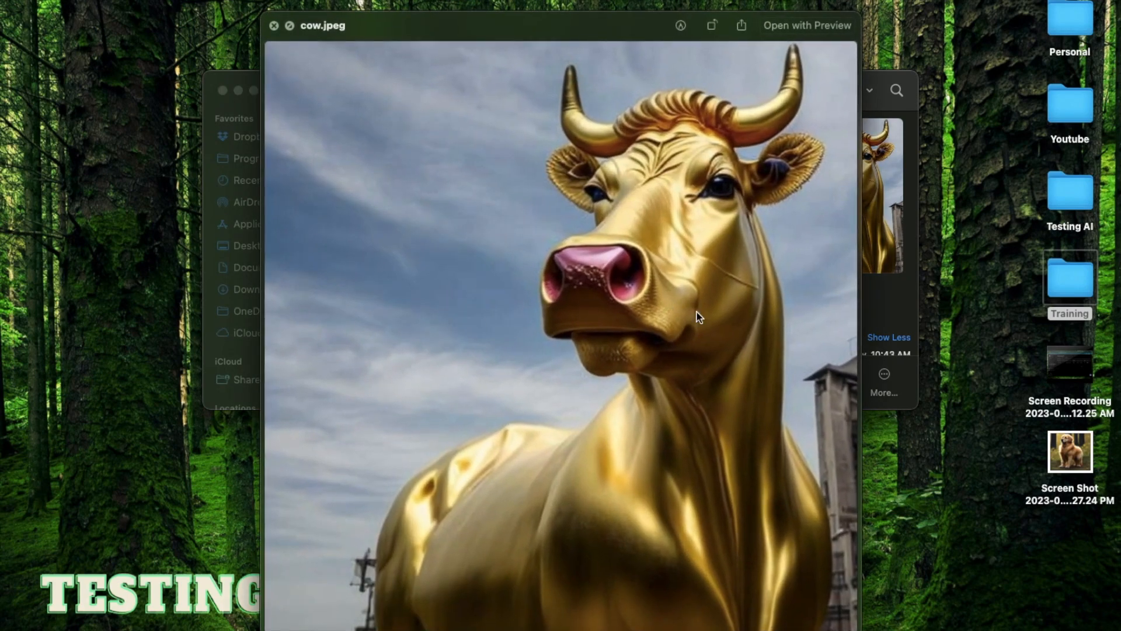
{"action": "mouse_move", "coordinate": [687, 301]}
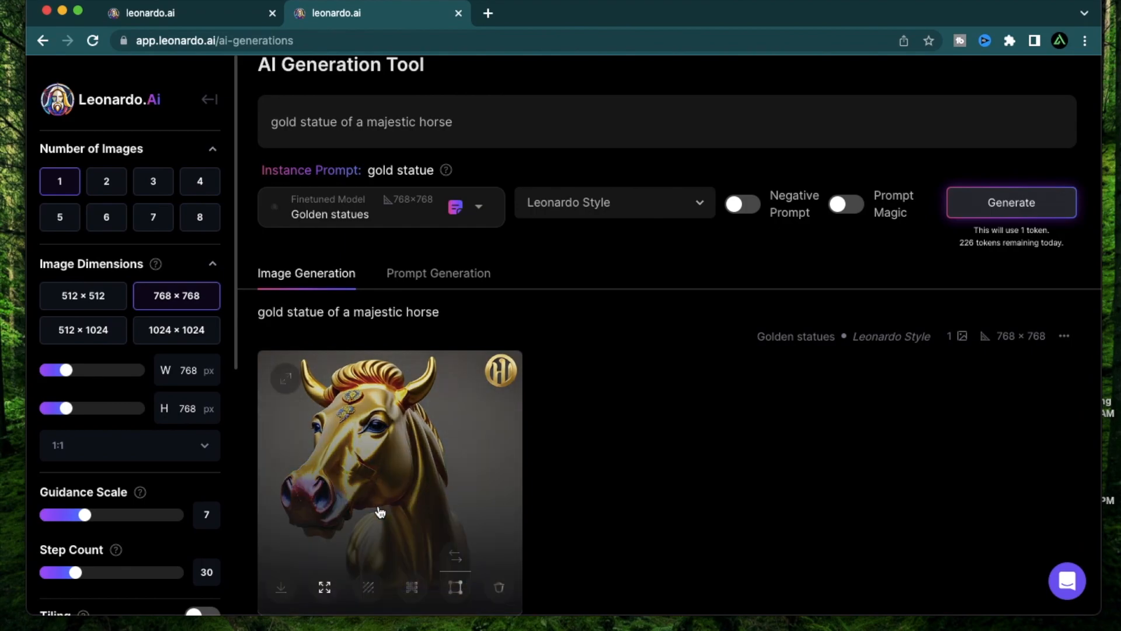
{"action": "mouse_move", "coordinate": [511, 437]}
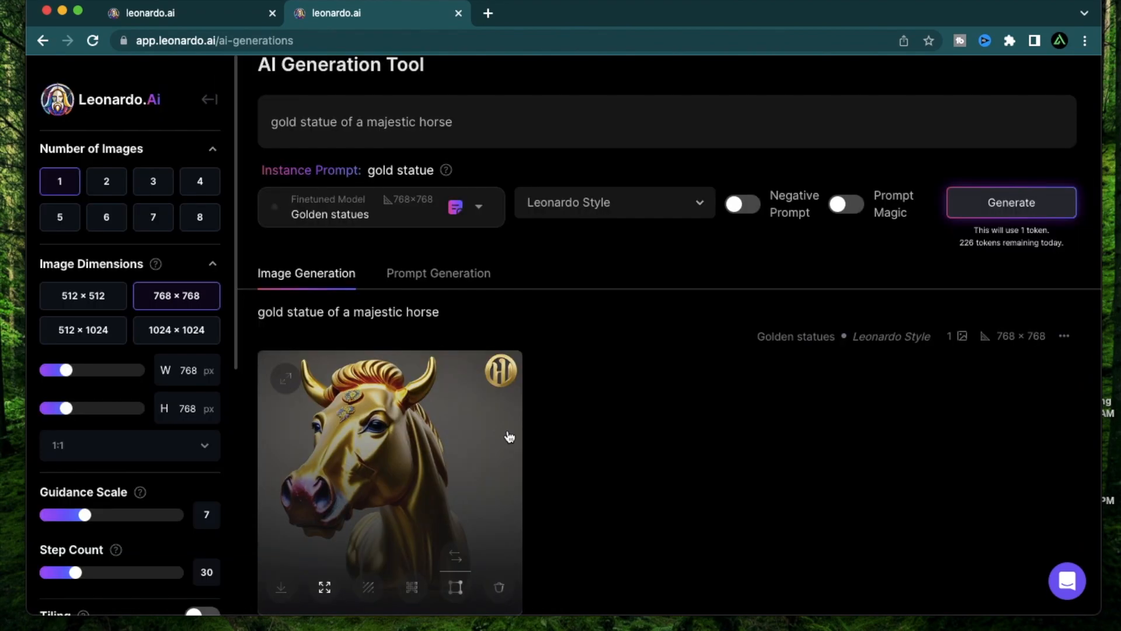
Enlarge the generated gold horse statue image in the viewer for a closer look.
{"action": "left_click", "coordinate": [324, 587]}
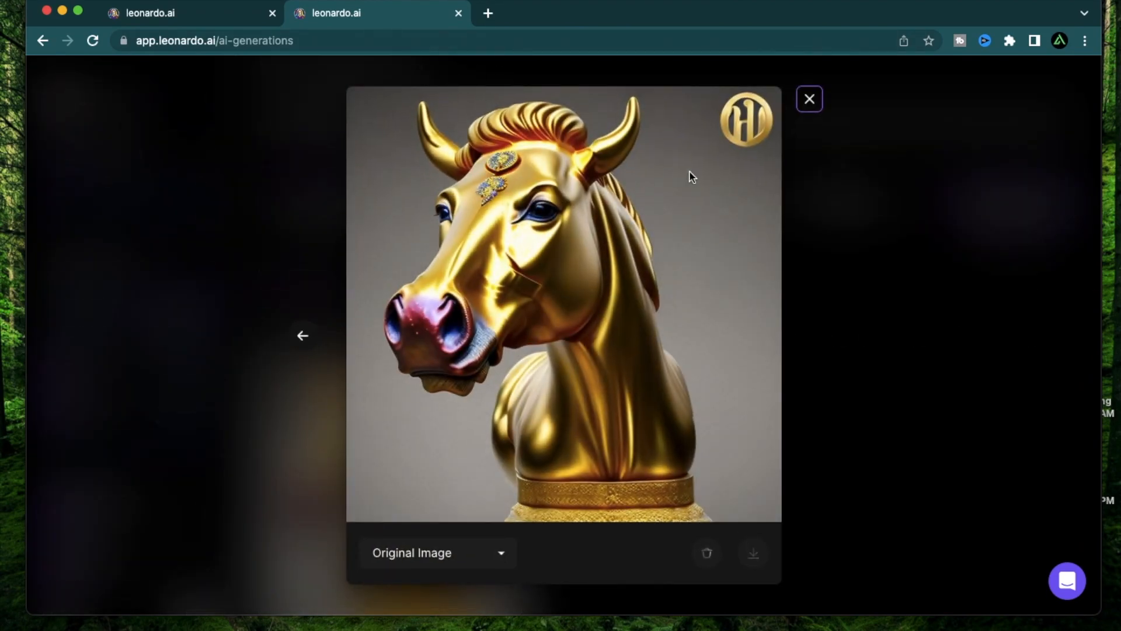